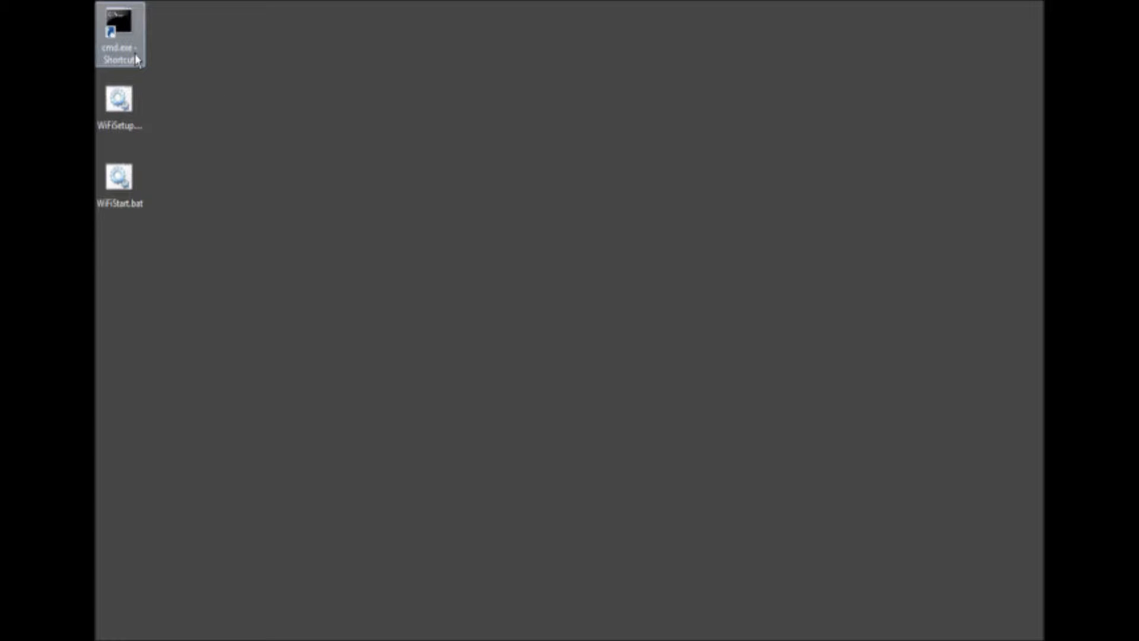
# - Launch the desktop cmd.exe shortcut as administrator
pyautogui.rightClick(120, 34)
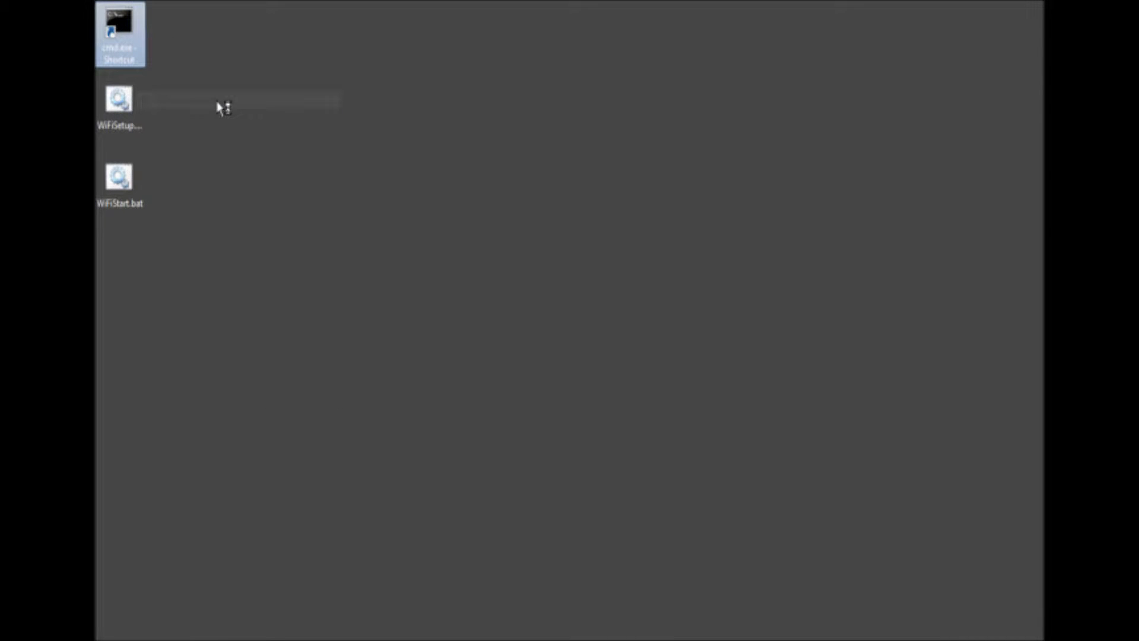
pyautogui.doubleClick(119, 27)
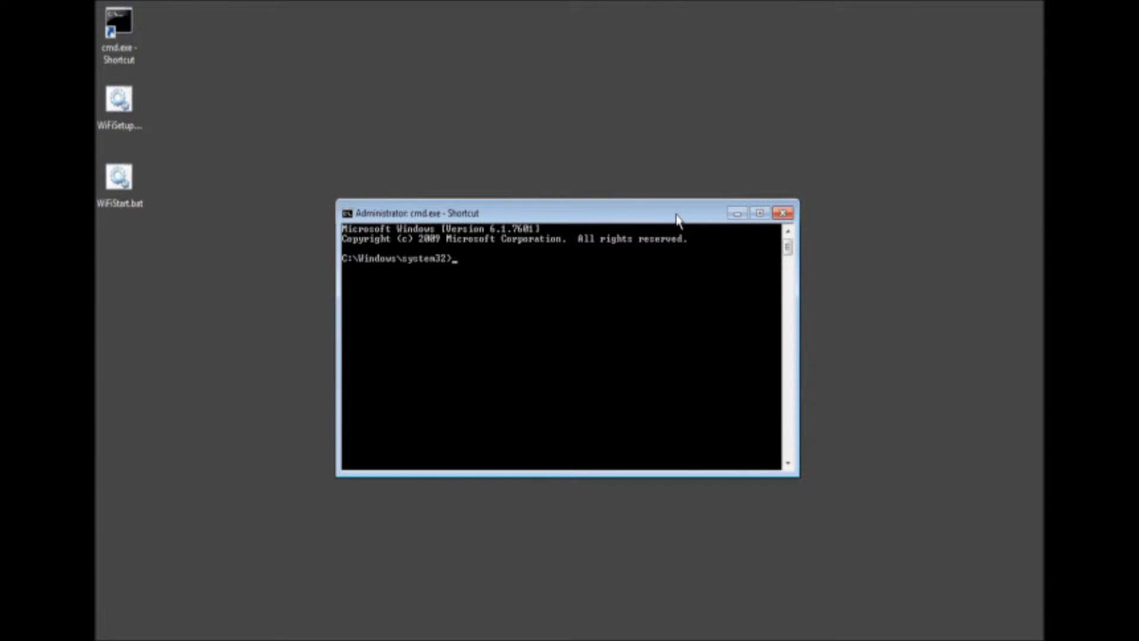
pyautogui.moveTo(657, 314)
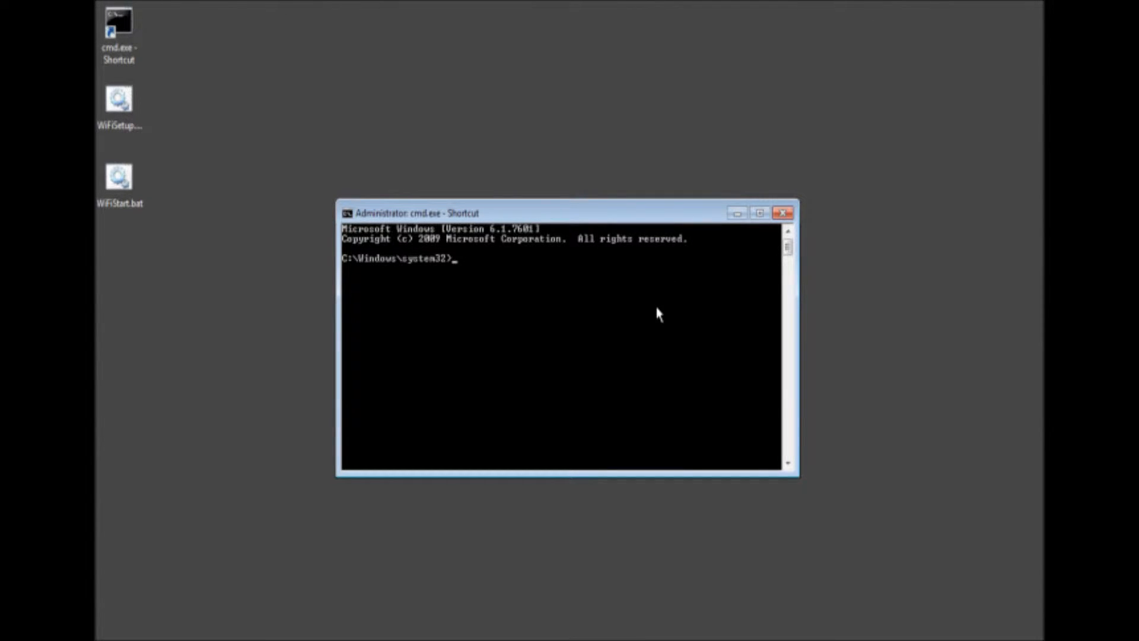
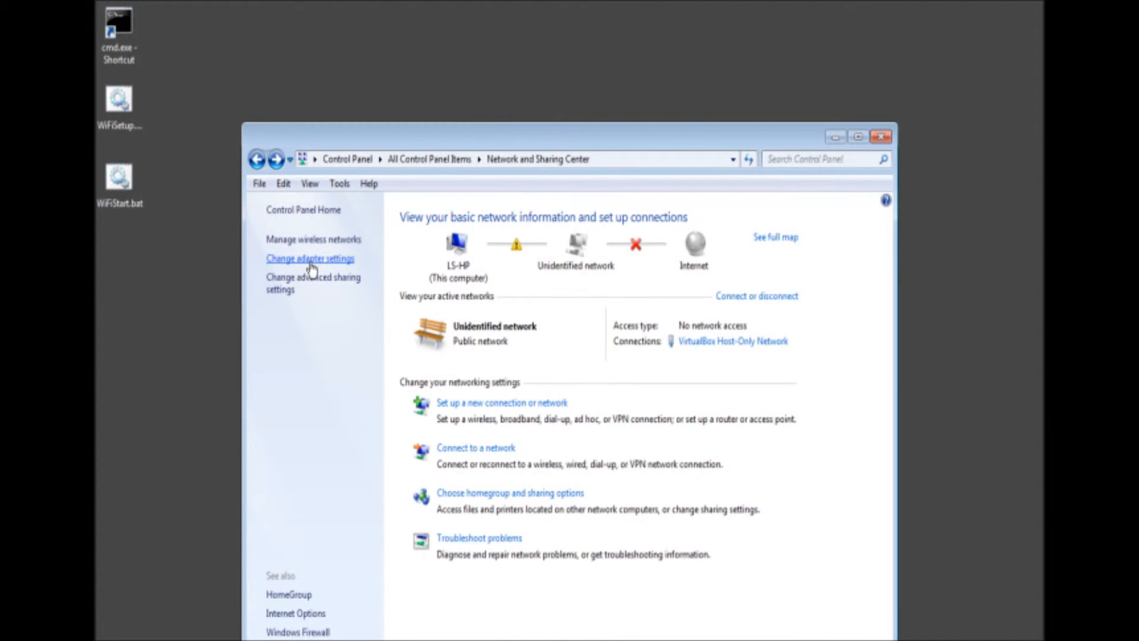
# - Enable the disabled Wireless Network Connection 2 adapter in the adapter list
pyautogui.click(309, 258)
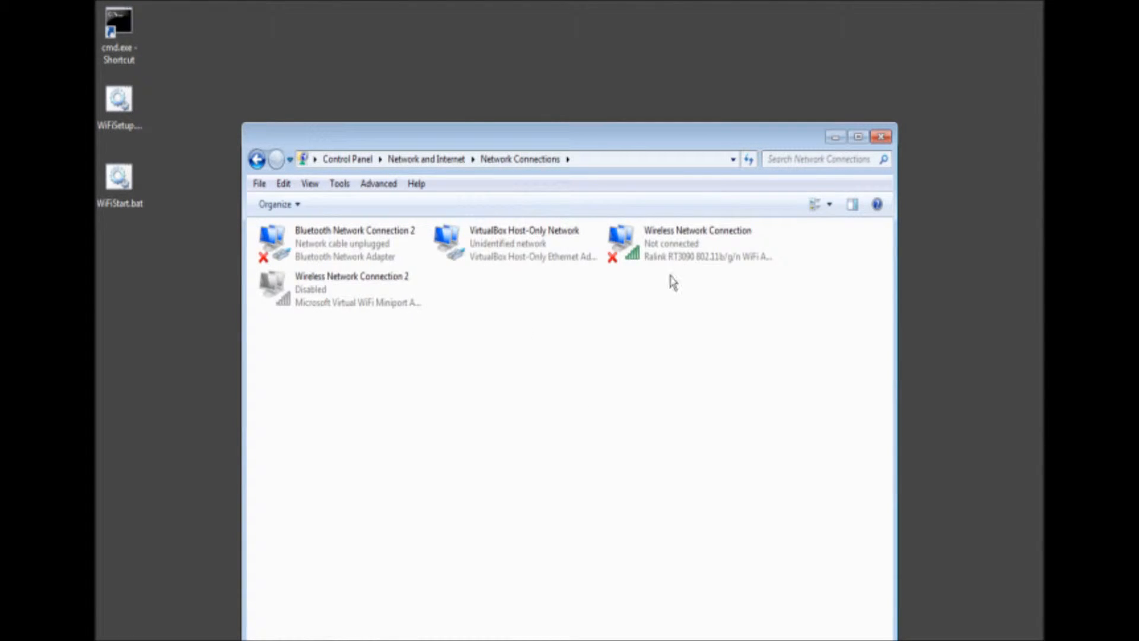
pyautogui.click(341, 289)
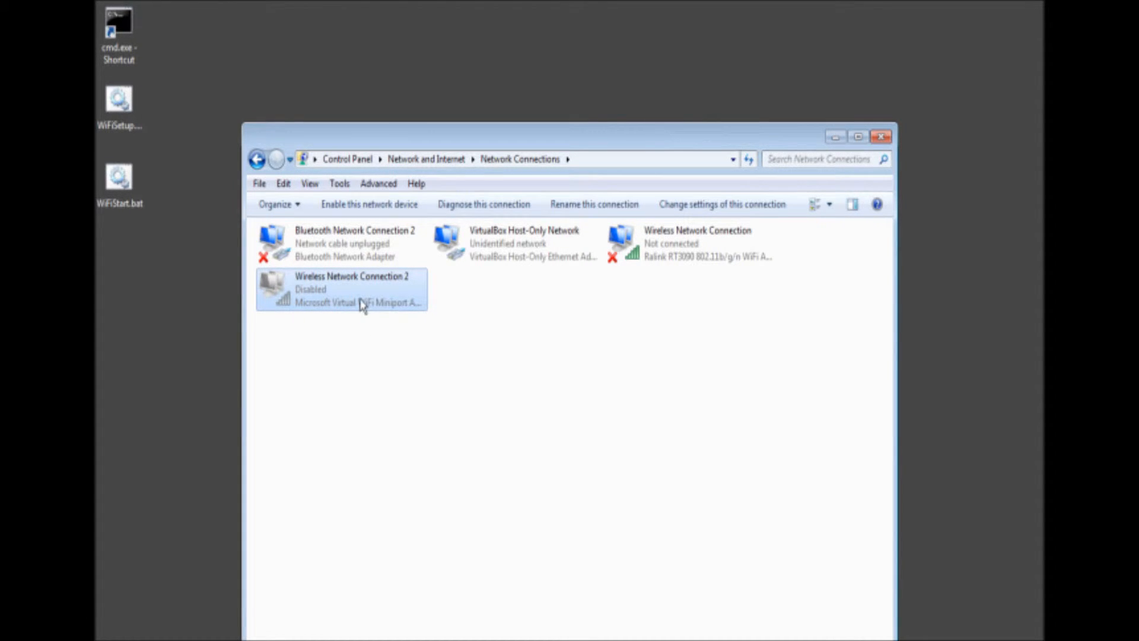
pyautogui.click(396, 308)
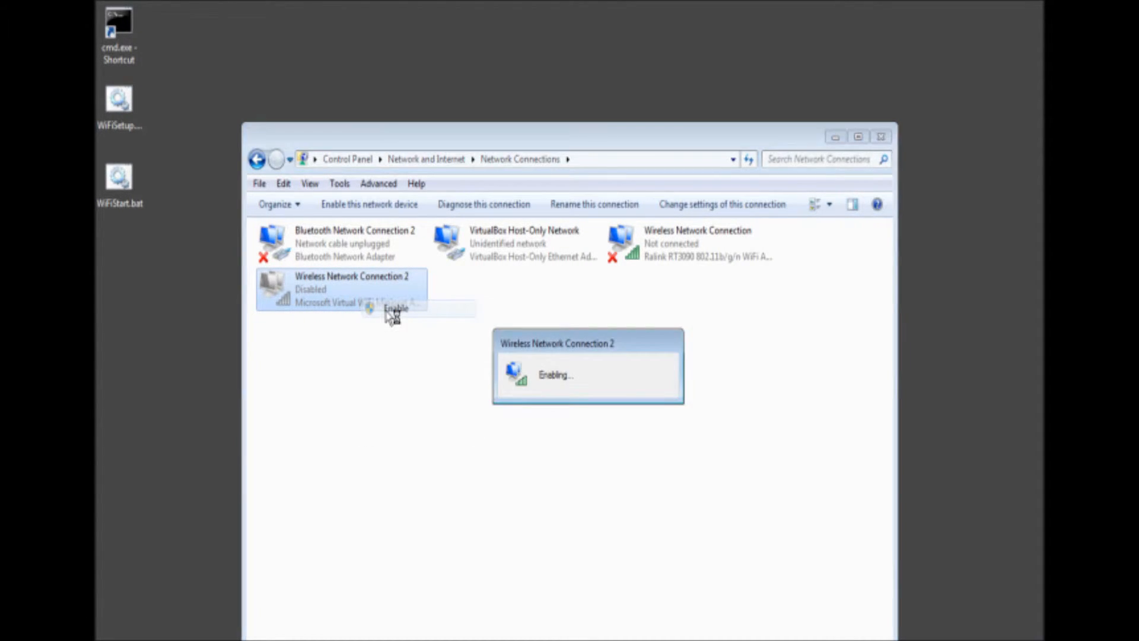
pyautogui.click(395, 309)
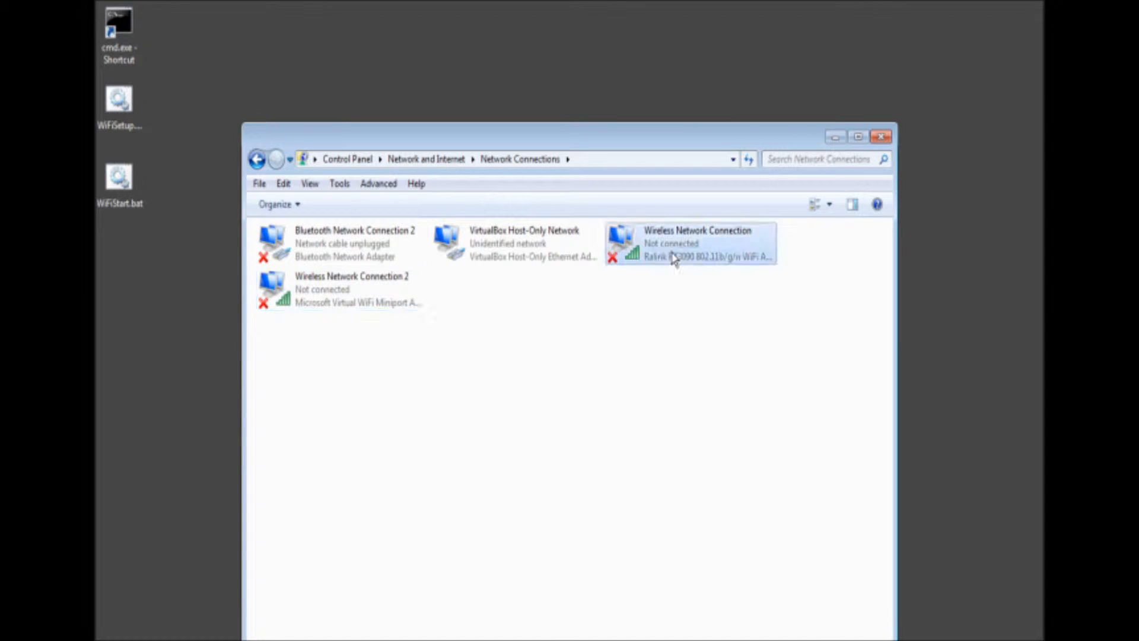
# - Allow sharing of Wireless Network Connection's internet, with Wireless Network Connection 2 as home network
pyautogui.rightClick(690, 243)
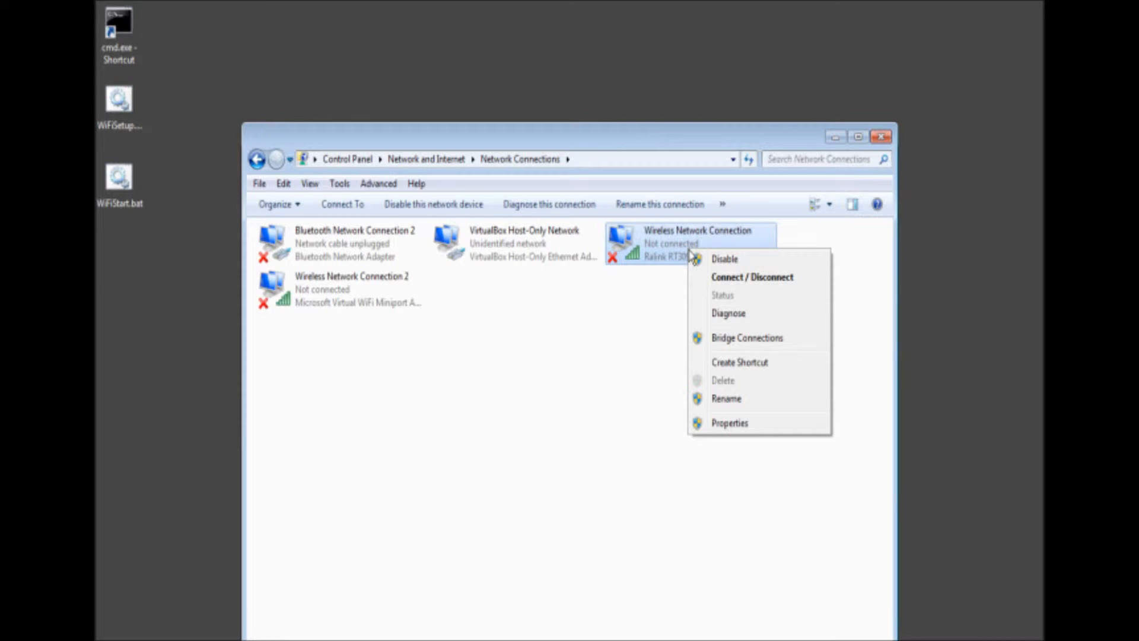
pyautogui.moveTo(719, 263)
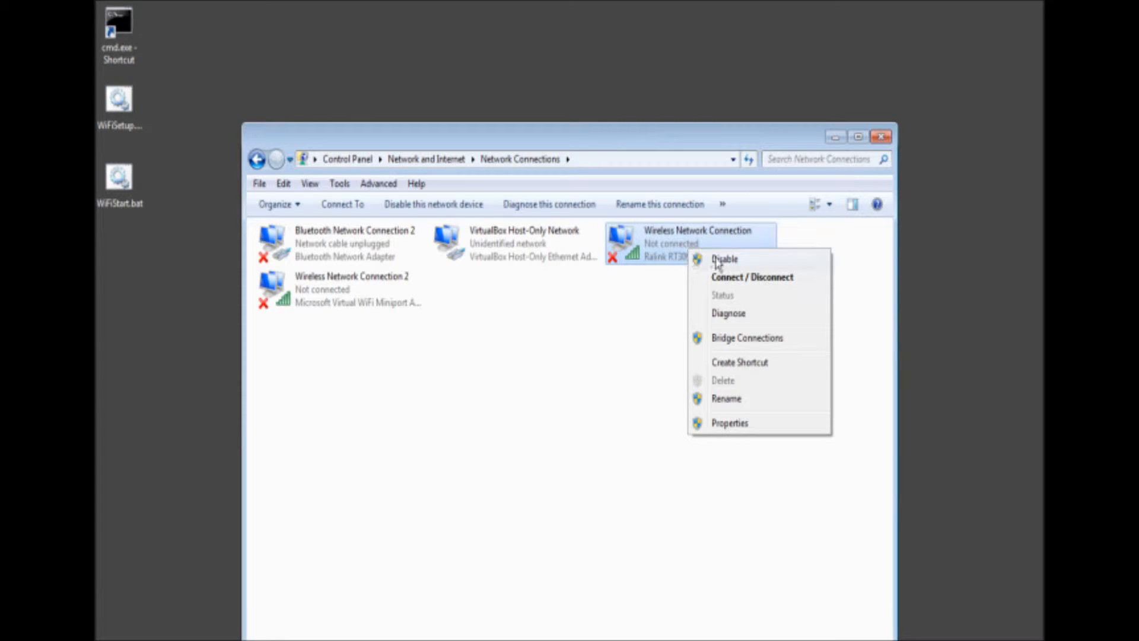
pyautogui.moveTo(750, 429)
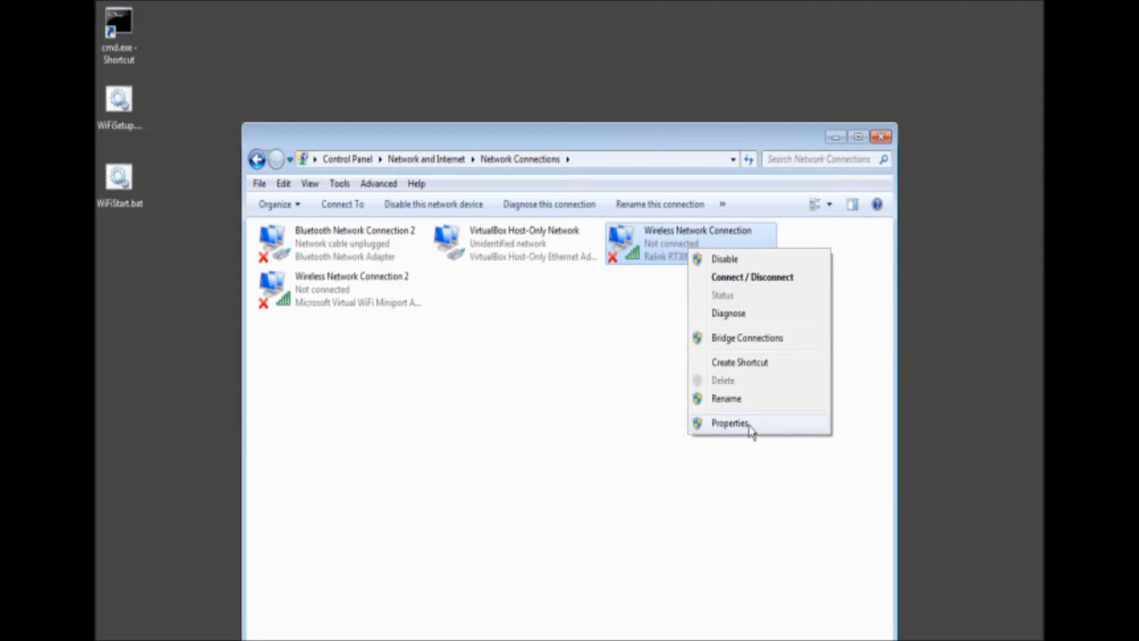
pyautogui.click(729, 423)
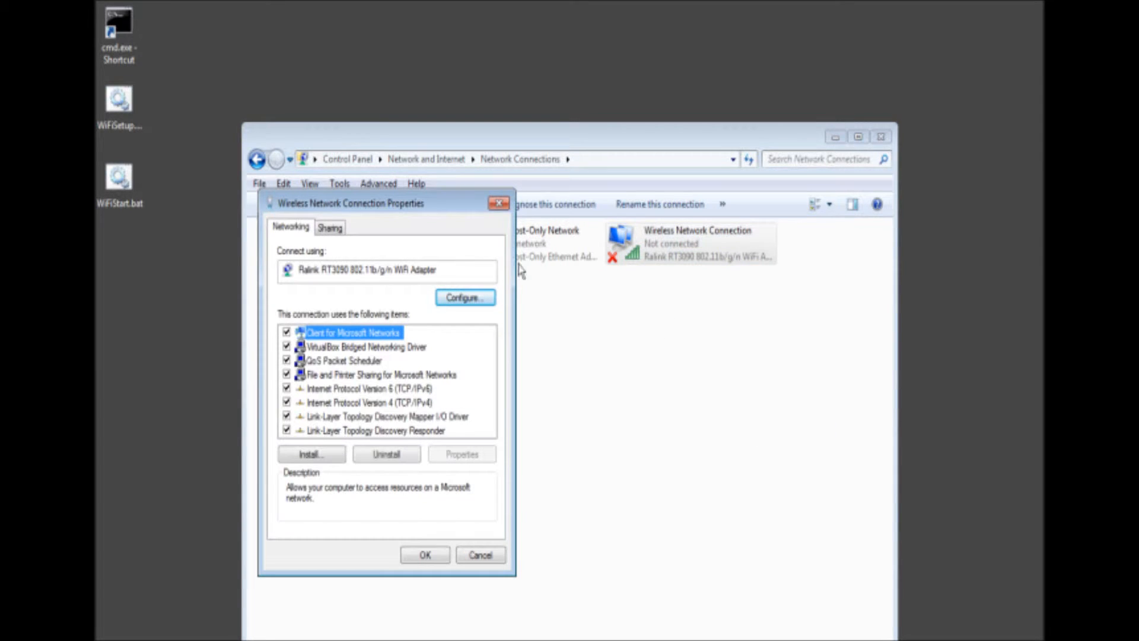
pyautogui.click(329, 226)
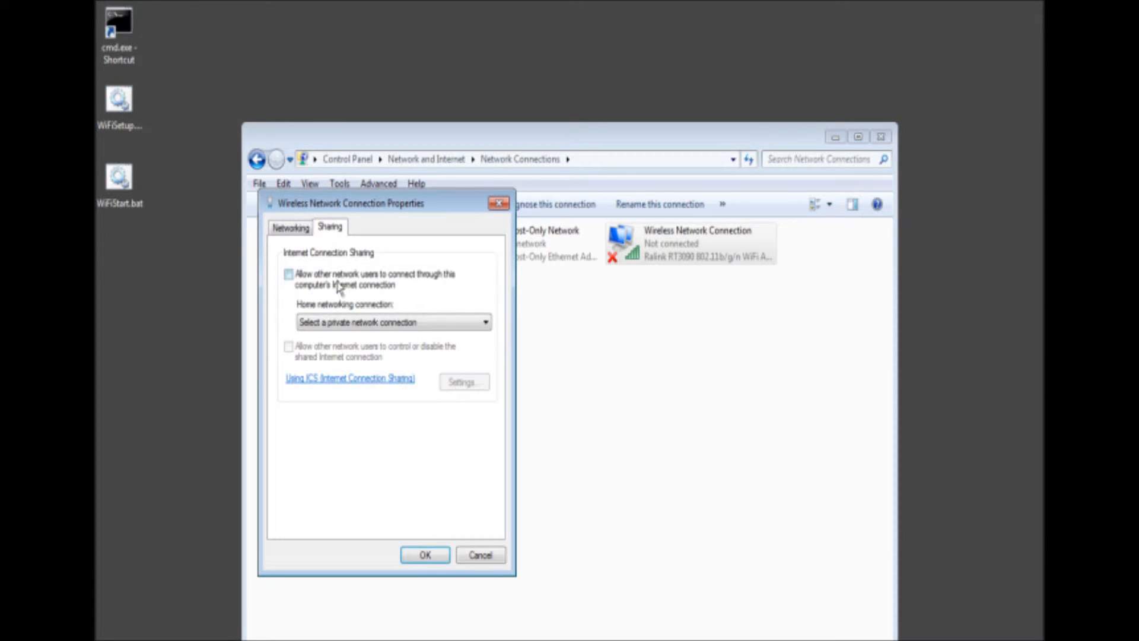
pyautogui.click(289, 274)
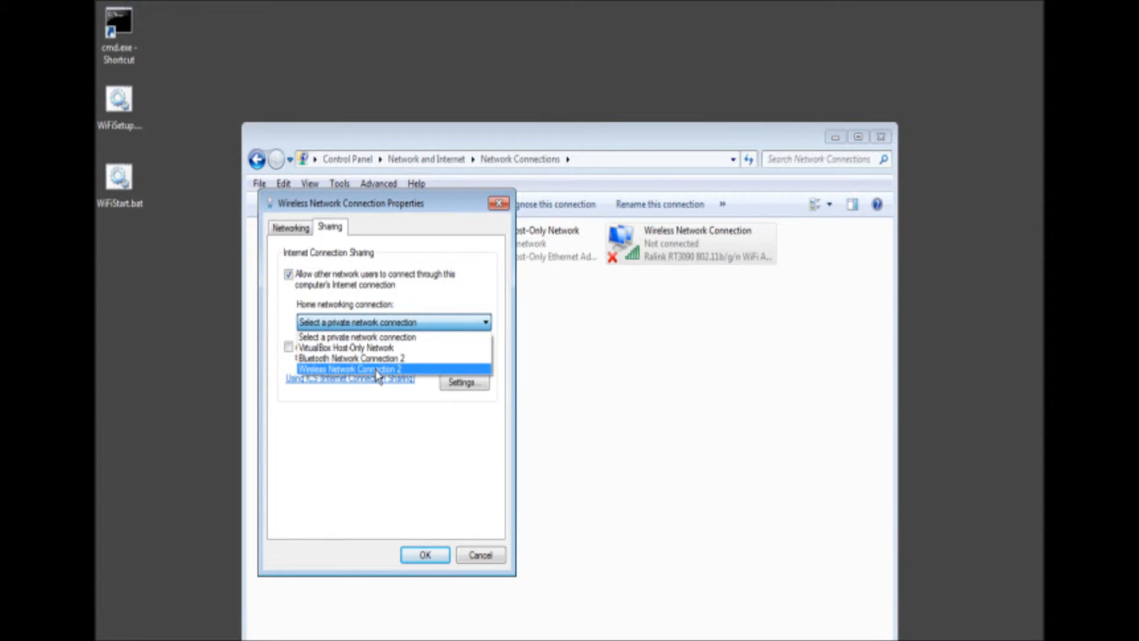
pyautogui.click(352, 369)
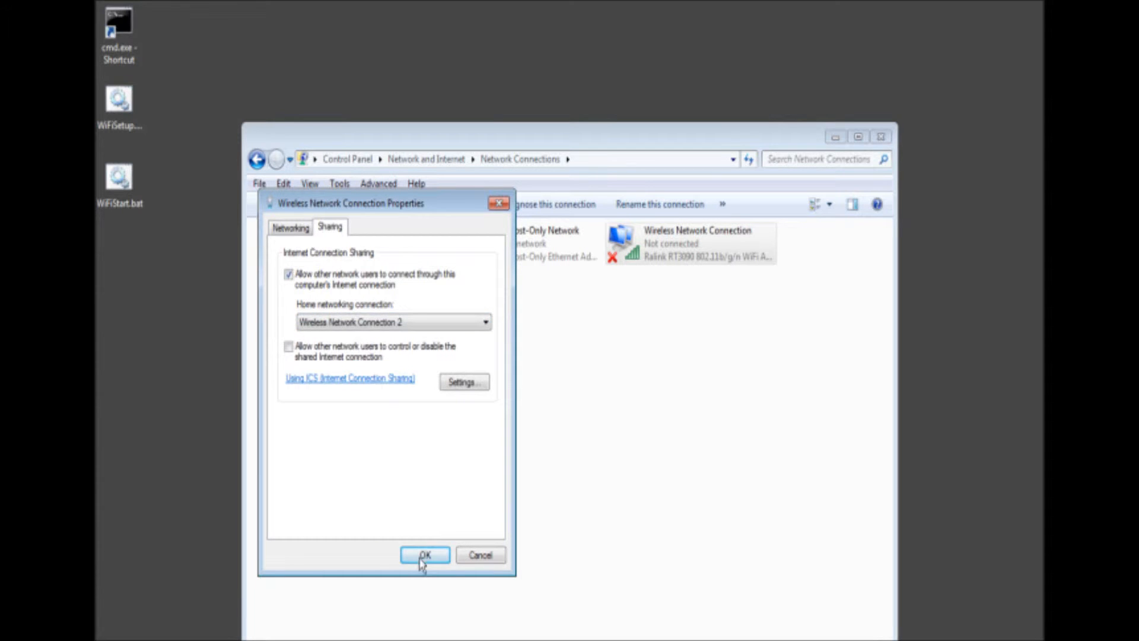
pyautogui.click(425, 554)
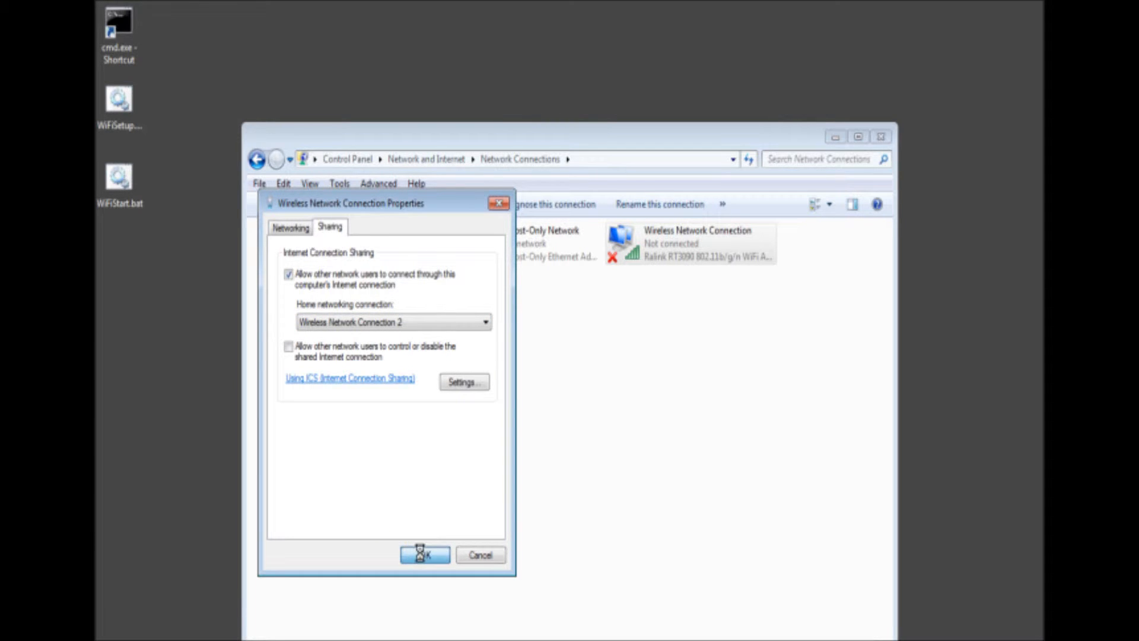
pyautogui.click(425, 554)
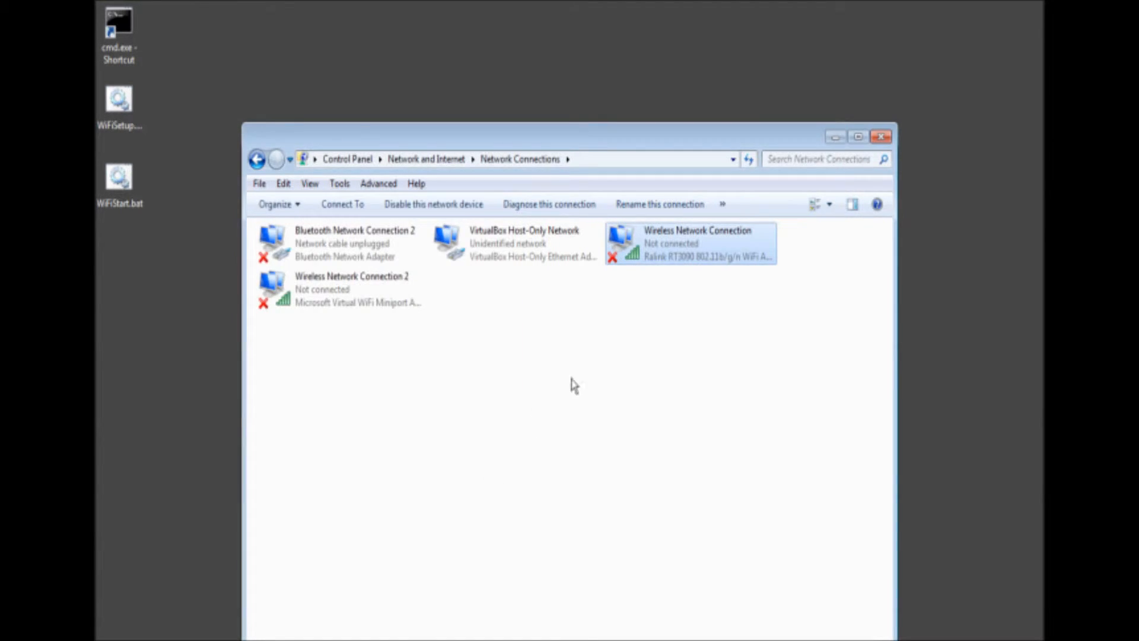
pyautogui.moveTo(696, 263)
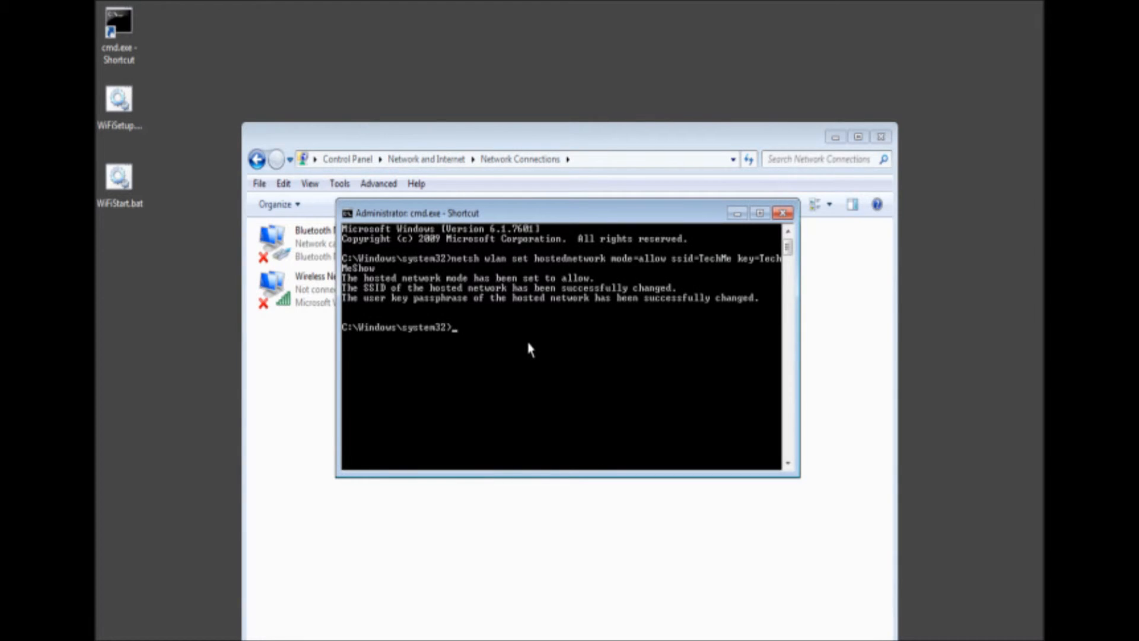
# - Run netsh wlan start hostednetwork to start the TechMe hosted network
pyautogui.write('netsh wlan start hosted')
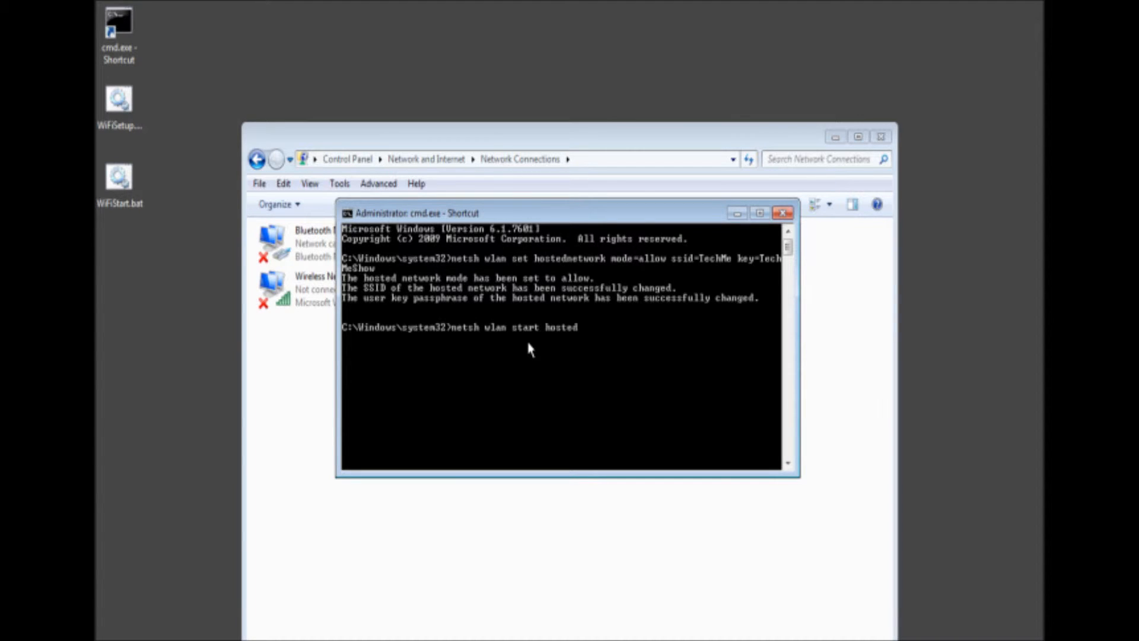
pyautogui.write('network')
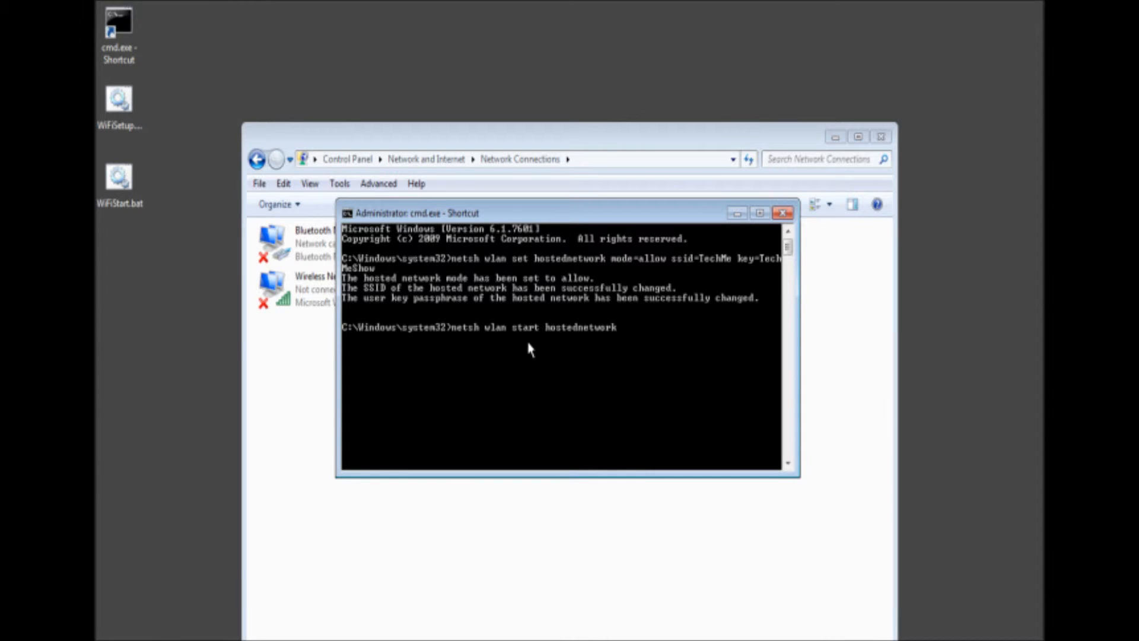
pyautogui.press('enter')
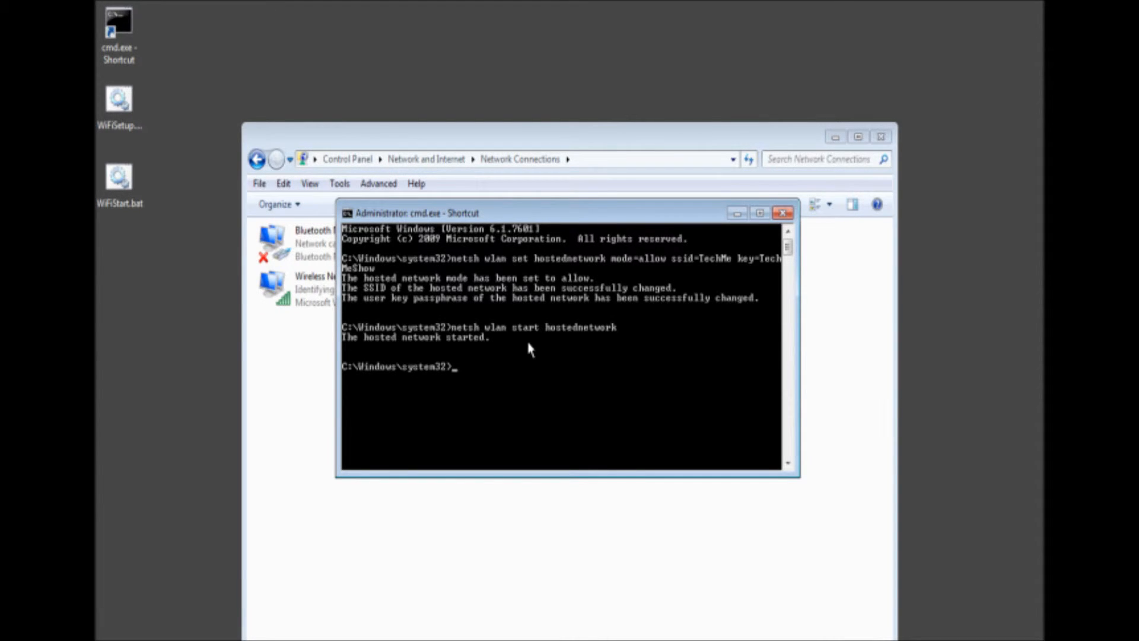
# - Bring Network Connections forward and select Wireless Network Connection 2 to check its status
pyautogui.click(783, 213)
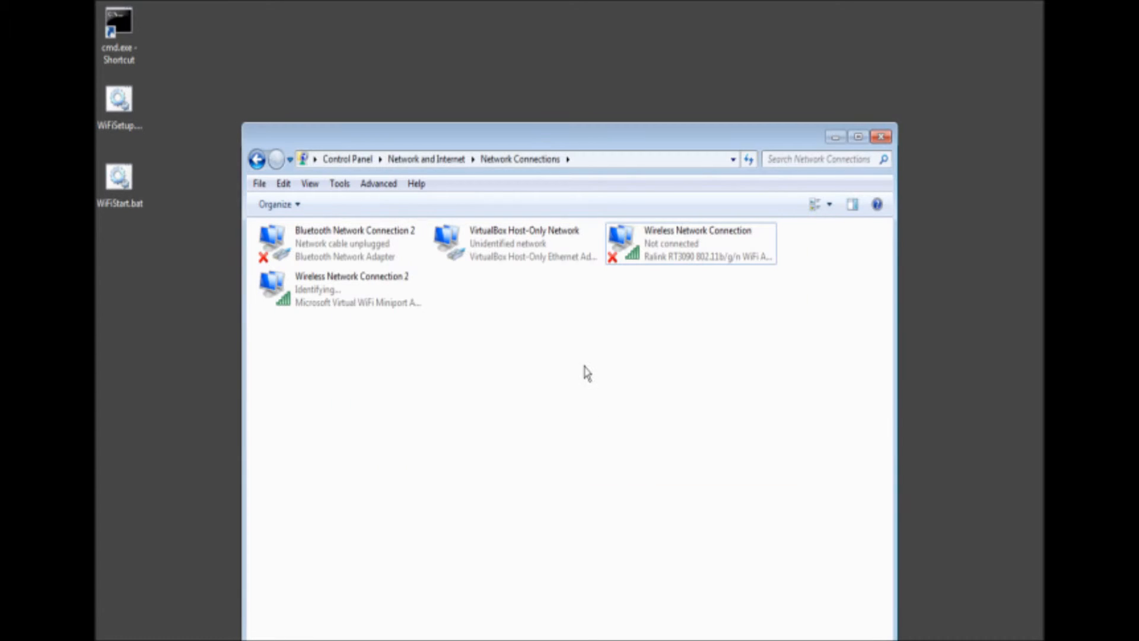
pyautogui.click(342, 289)
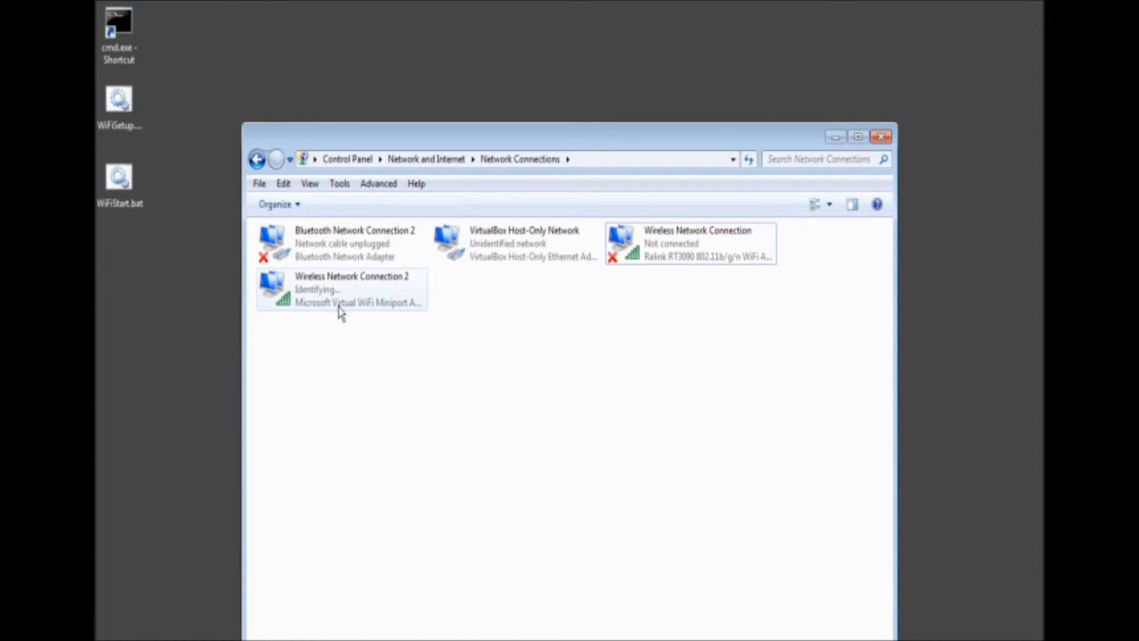
pyautogui.moveTo(333, 302)
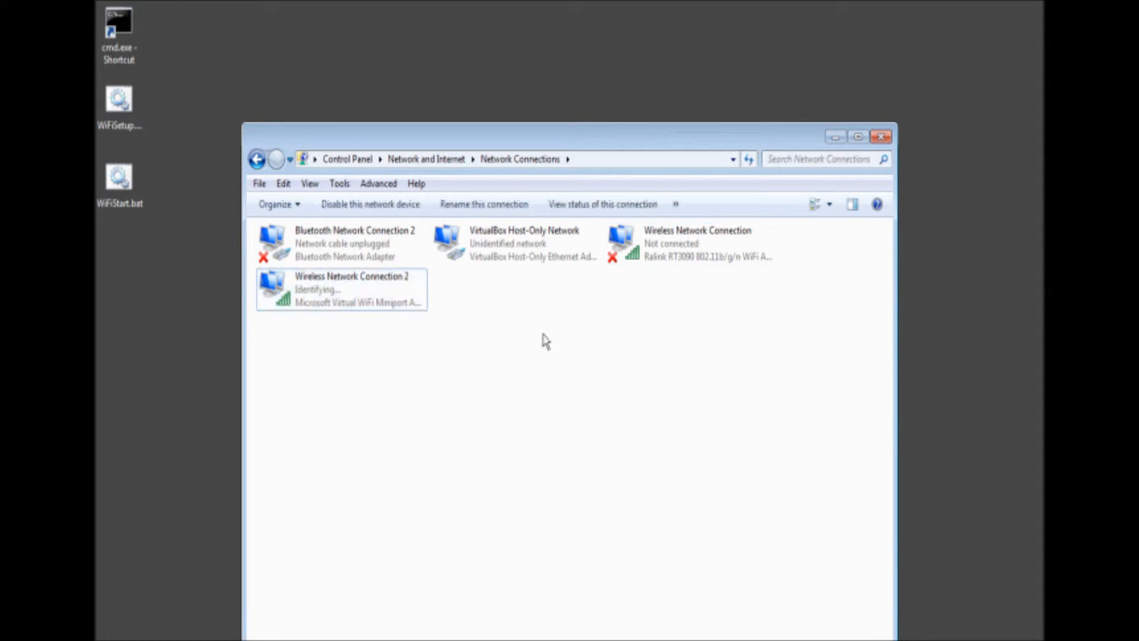
pyautogui.moveTo(698, 243)
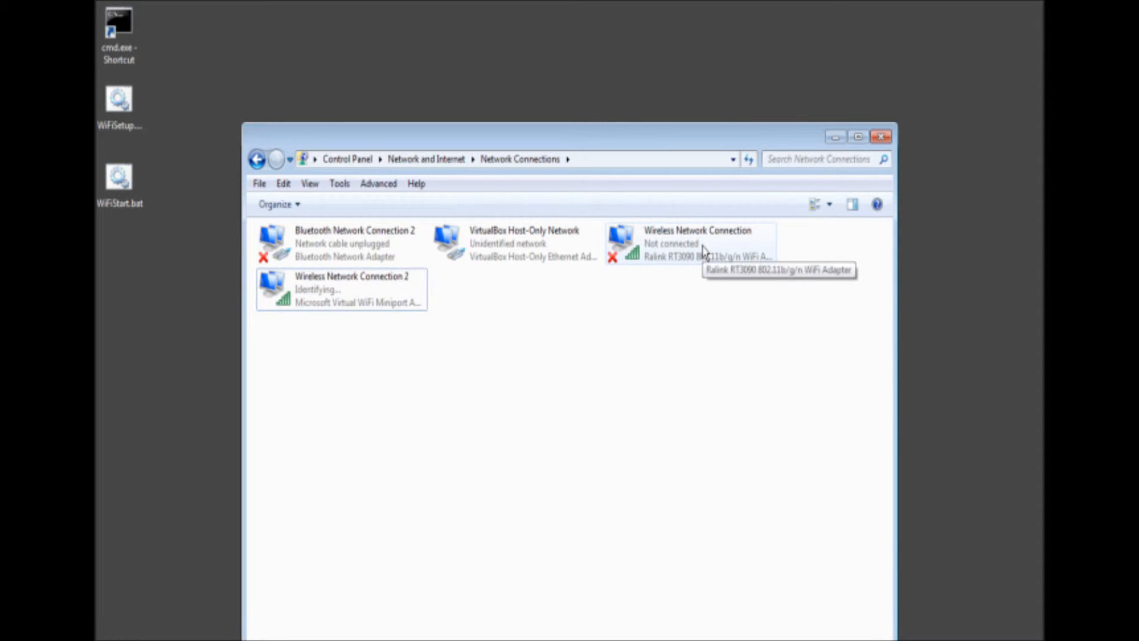
# - Connect Wireless Network Connection to THINKIN and confirm Wireless Network Connection 2 shows TechMe
pyautogui.rightClick(698, 243)
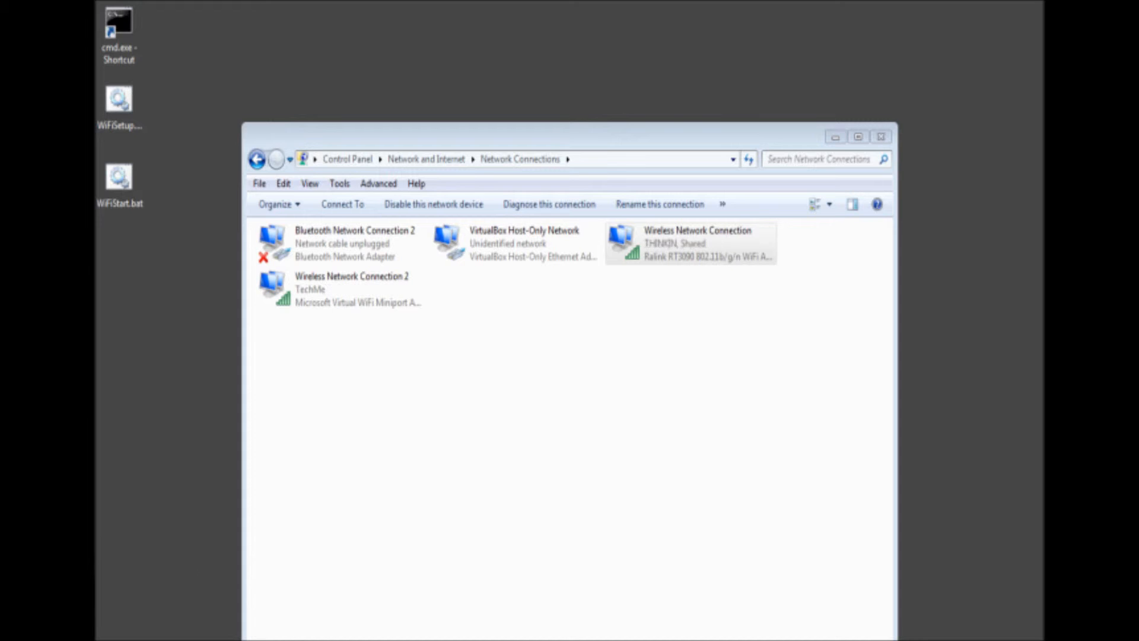
pyautogui.click(669, 243)
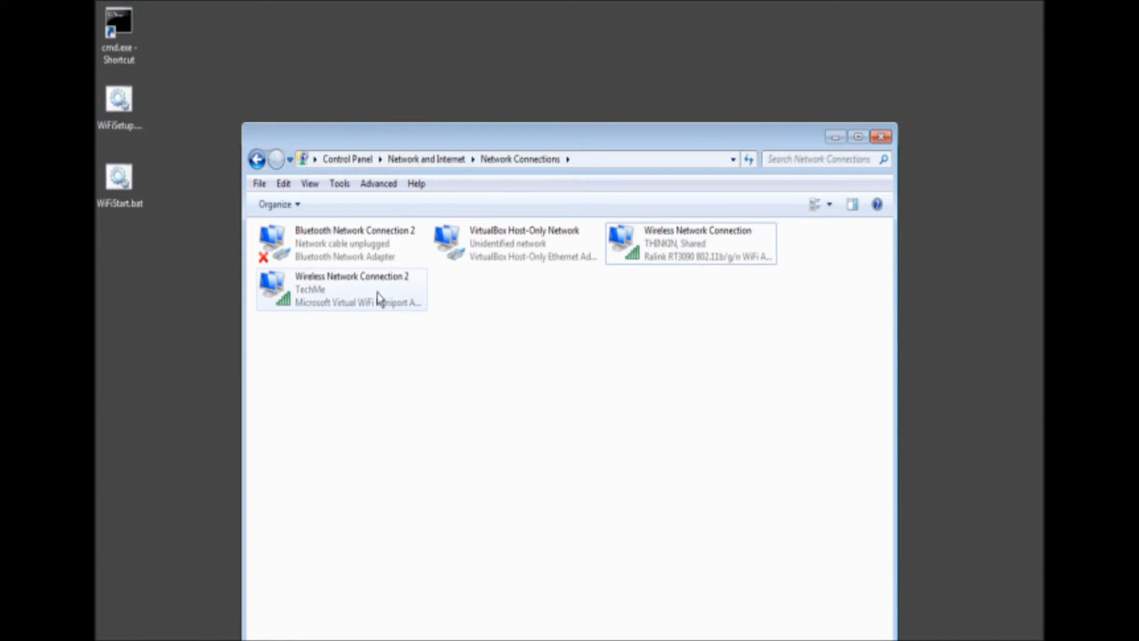
pyautogui.click(341, 289)
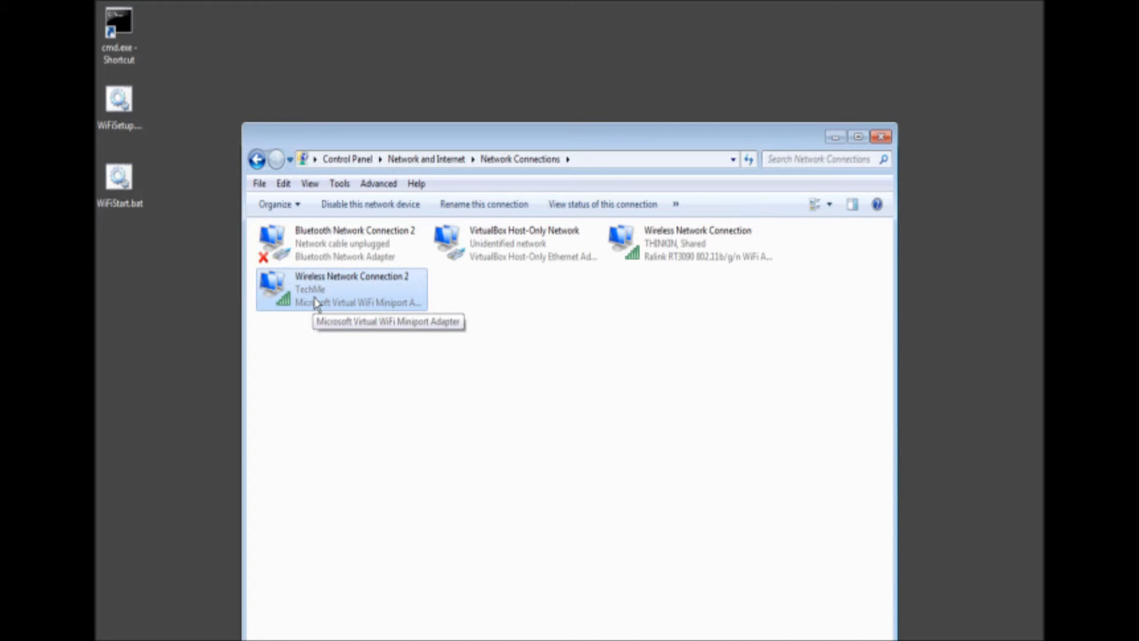
pyautogui.moveTo(378, 287)
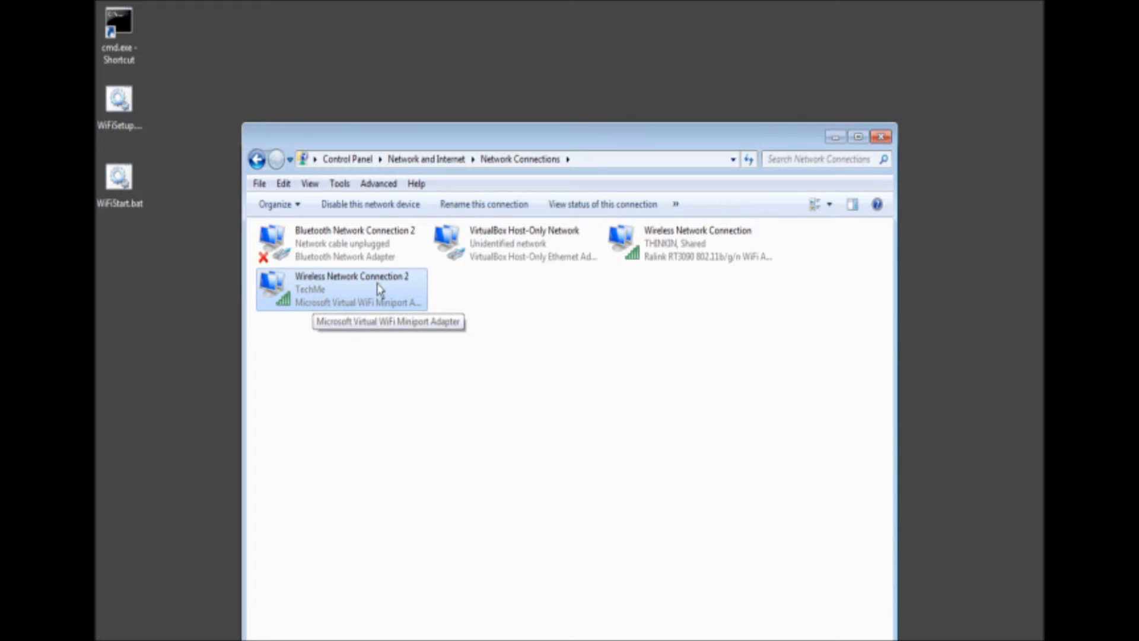
pyautogui.moveTo(688, 256)
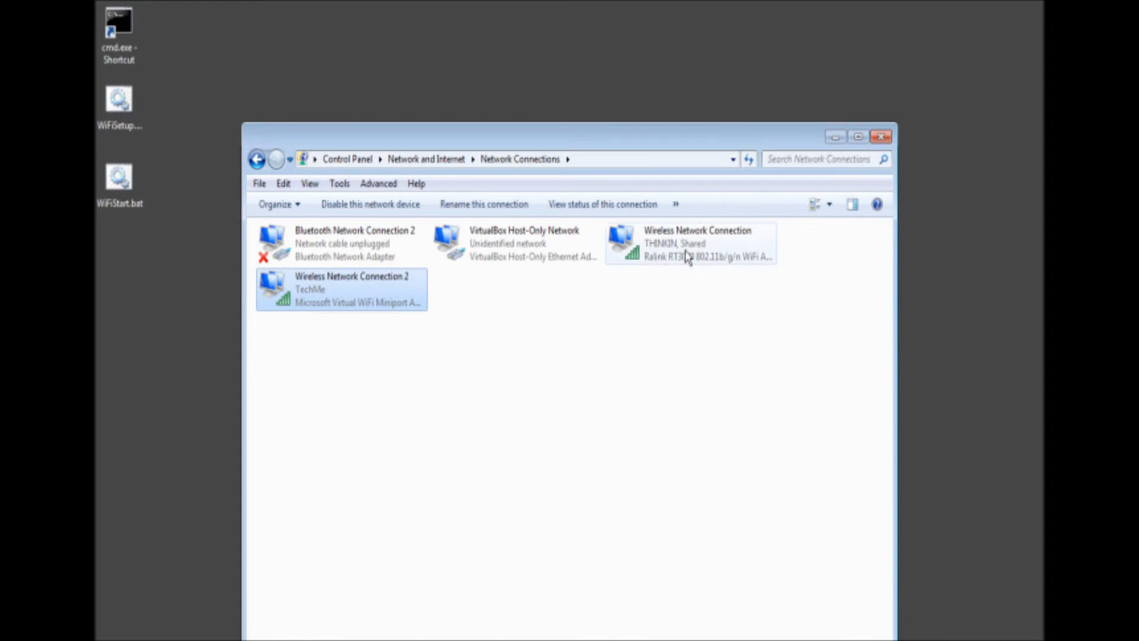
pyautogui.moveTo(699, 255)
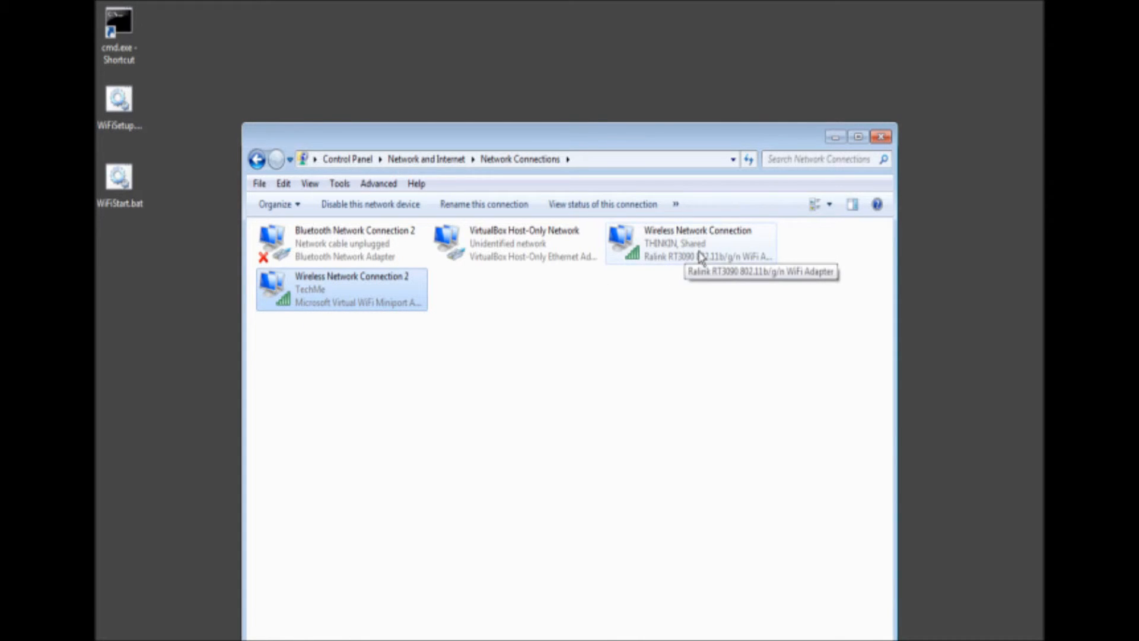
pyautogui.moveTo(751, 260)
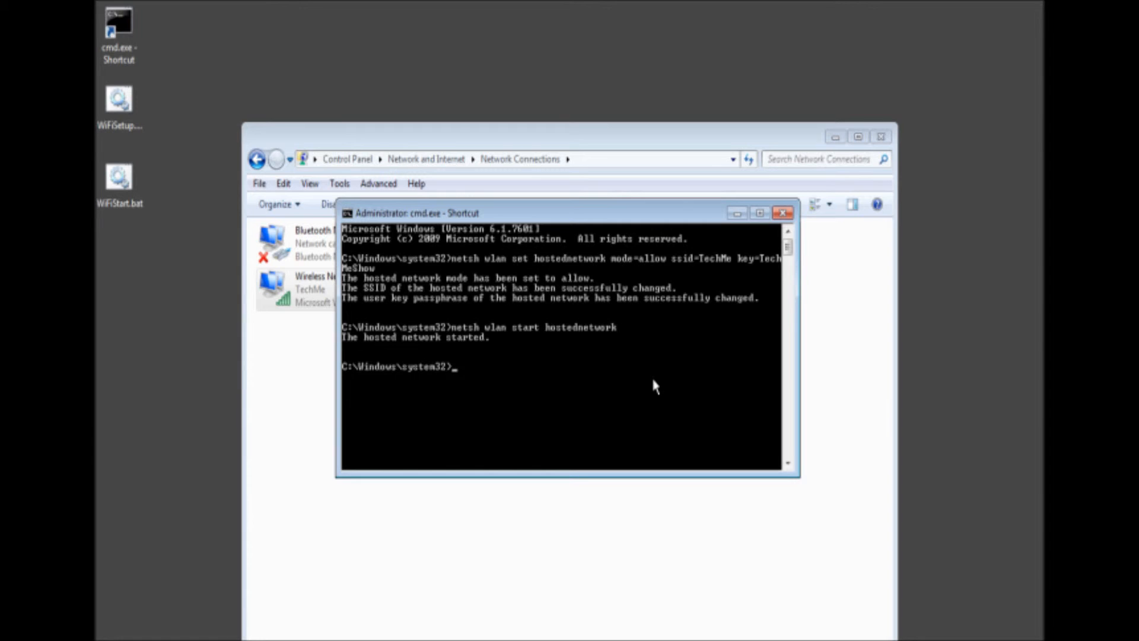
# - Run netsh wlan show hosted to confirm TechMe is Started with zero clients
pyautogui.write('netsh wlan start hostednetwork')
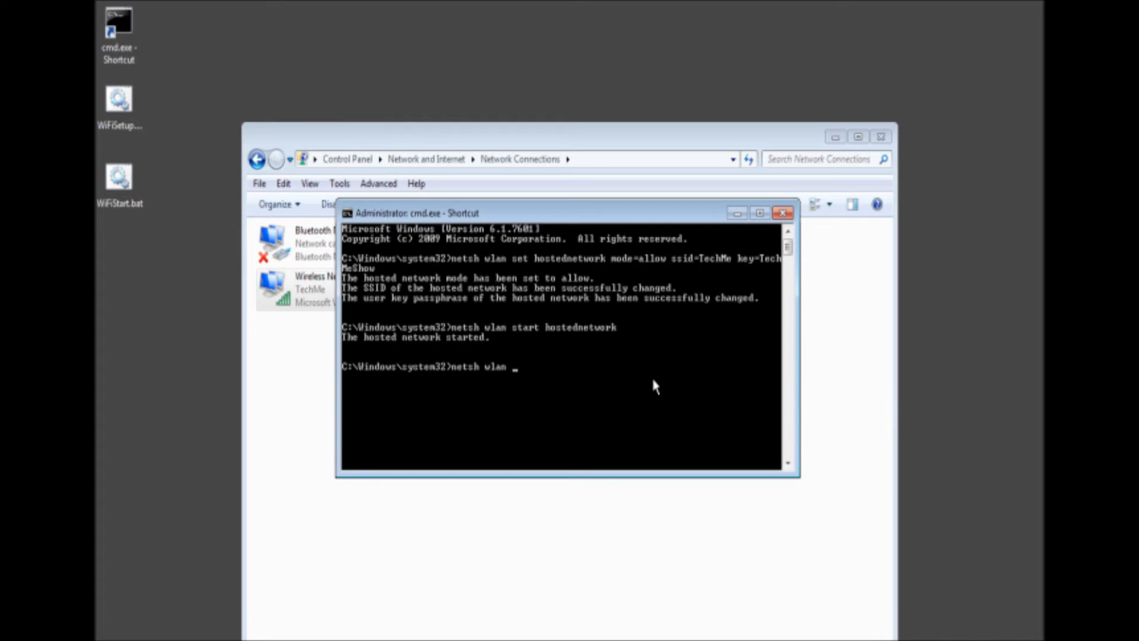
pyautogui.write('show ho')
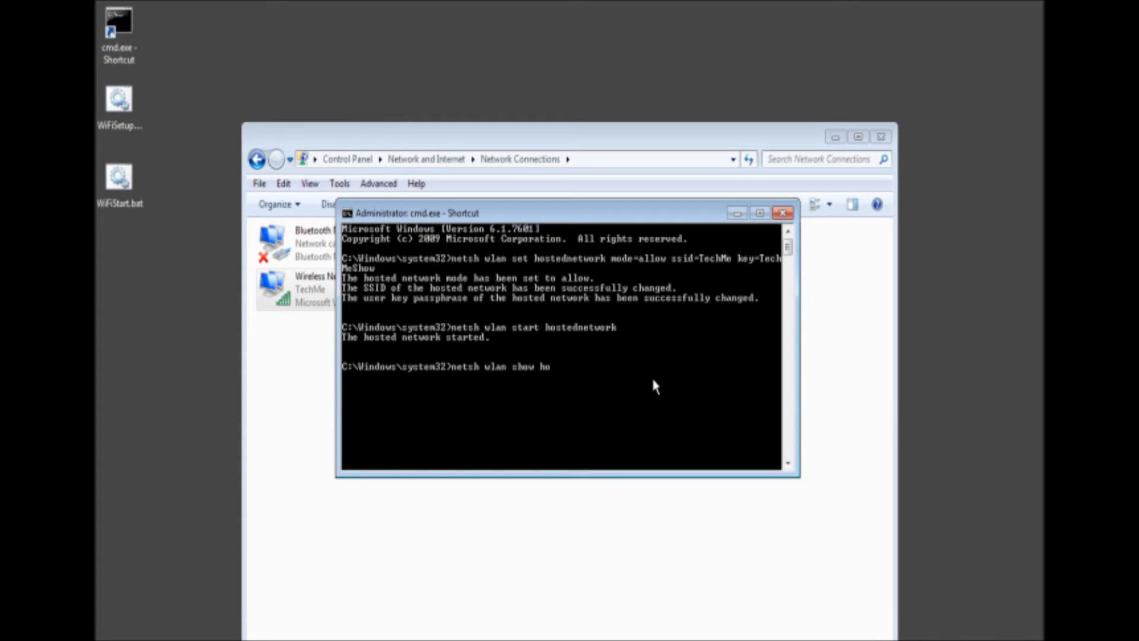
pyautogui.press('enter')
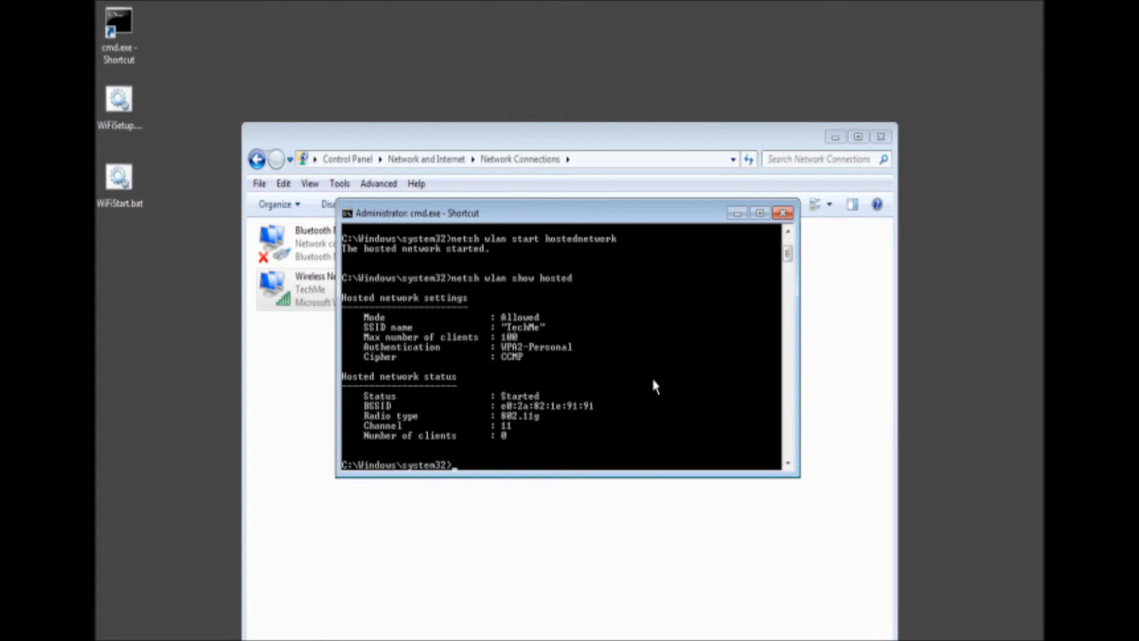
pyautogui.moveTo(425, 340)
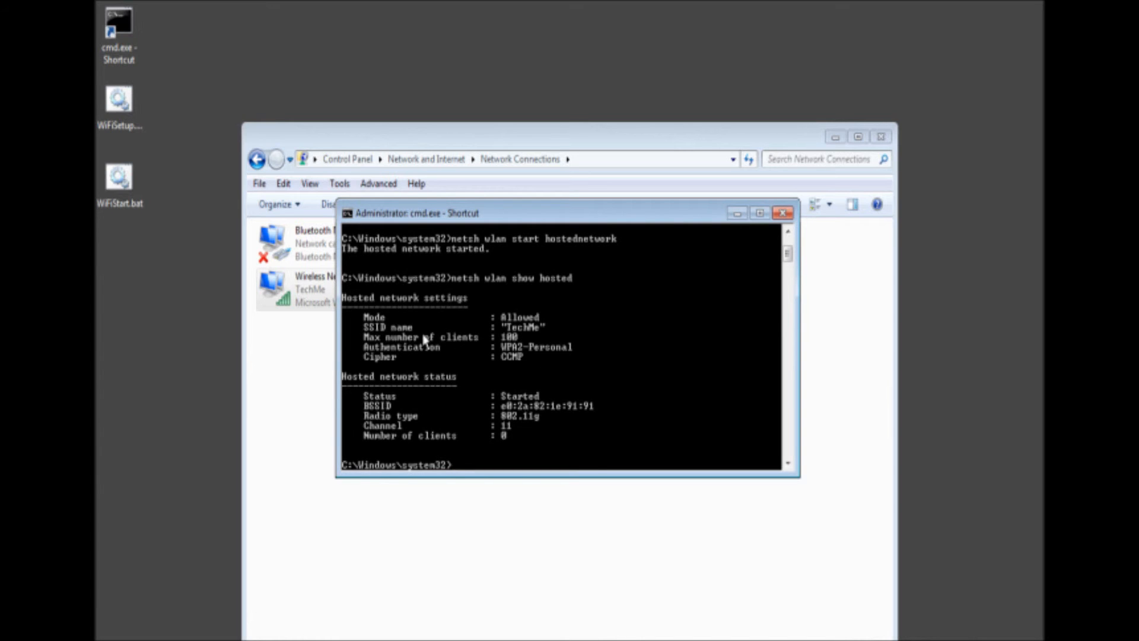
pyautogui.moveTo(529, 342)
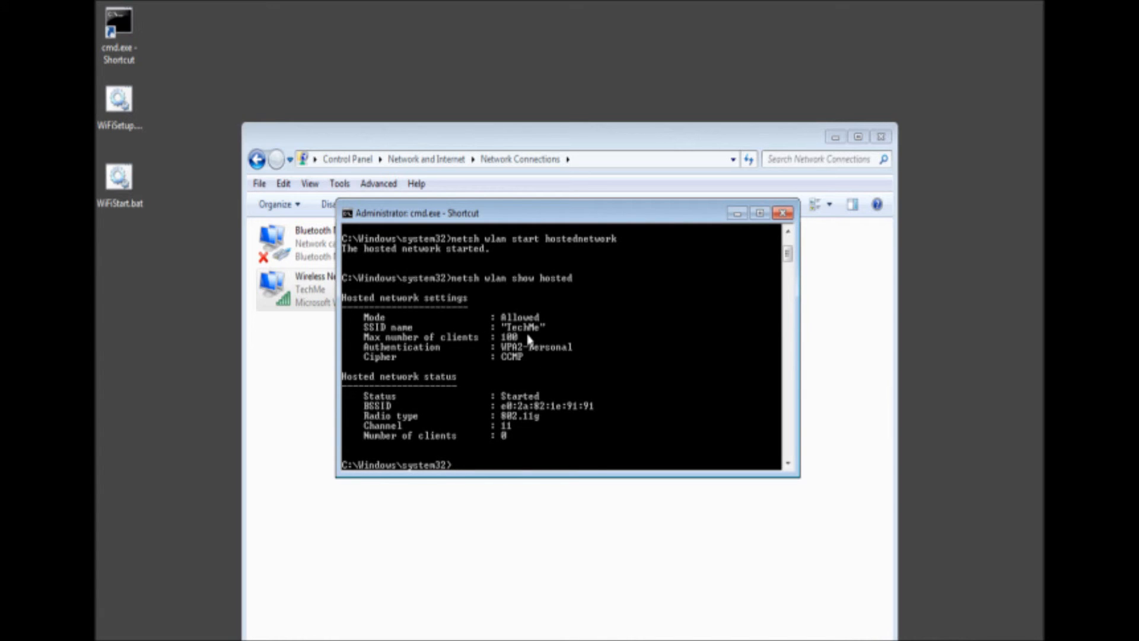
pyautogui.moveTo(531, 359)
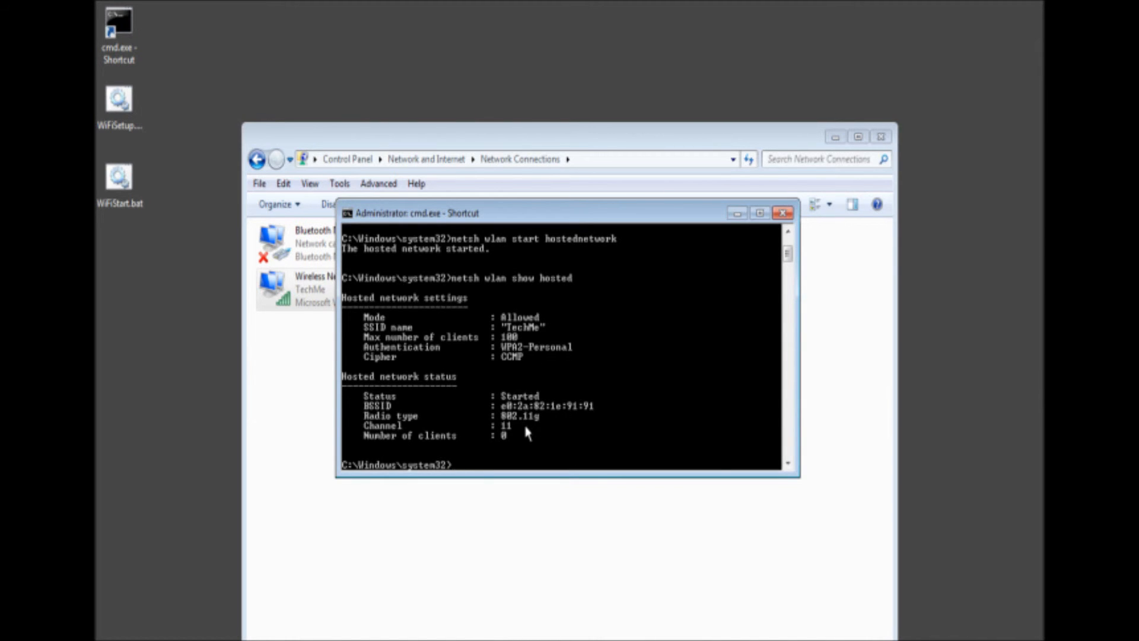
pyautogui.moveTo(537, 450)
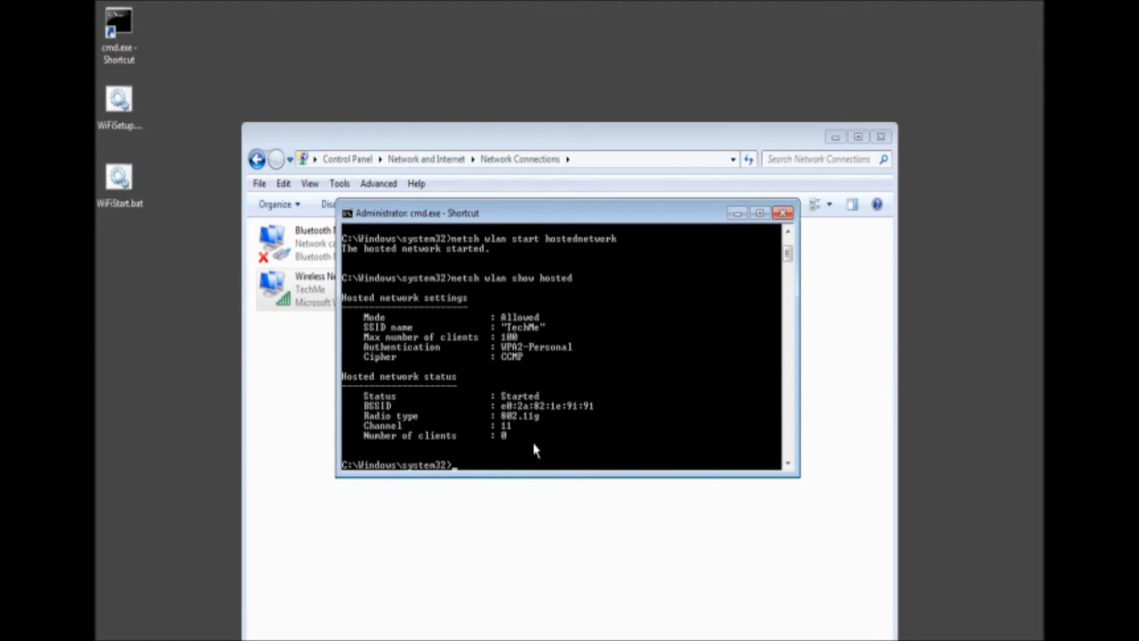
pyautogui.moveTo(582, 443)
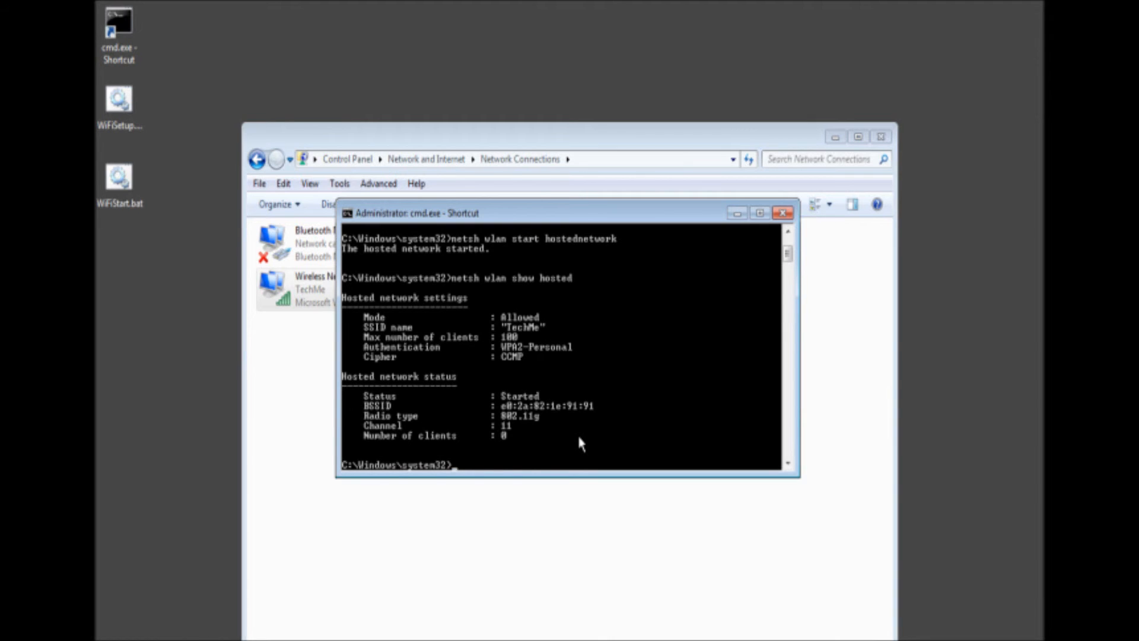
# - Run netsh wlan show networks, listing THINKIN, SilverMagnolia, SilverMagnolia-guest and NETGEAR
pyautogui.write('netsh wlan show h')
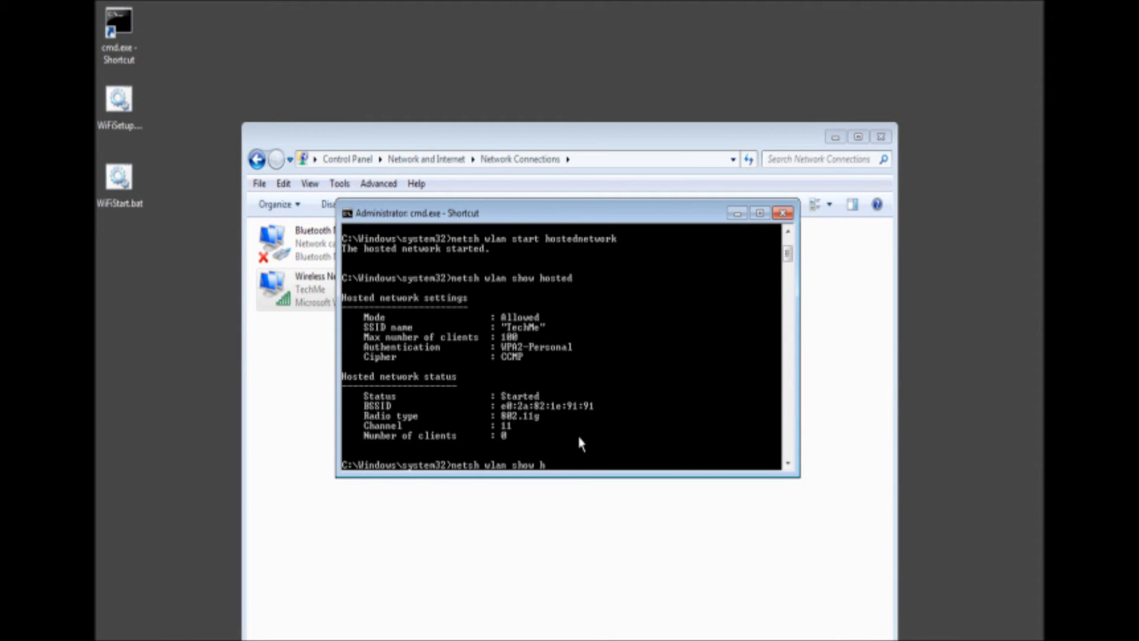
pyautogui.write('ne')
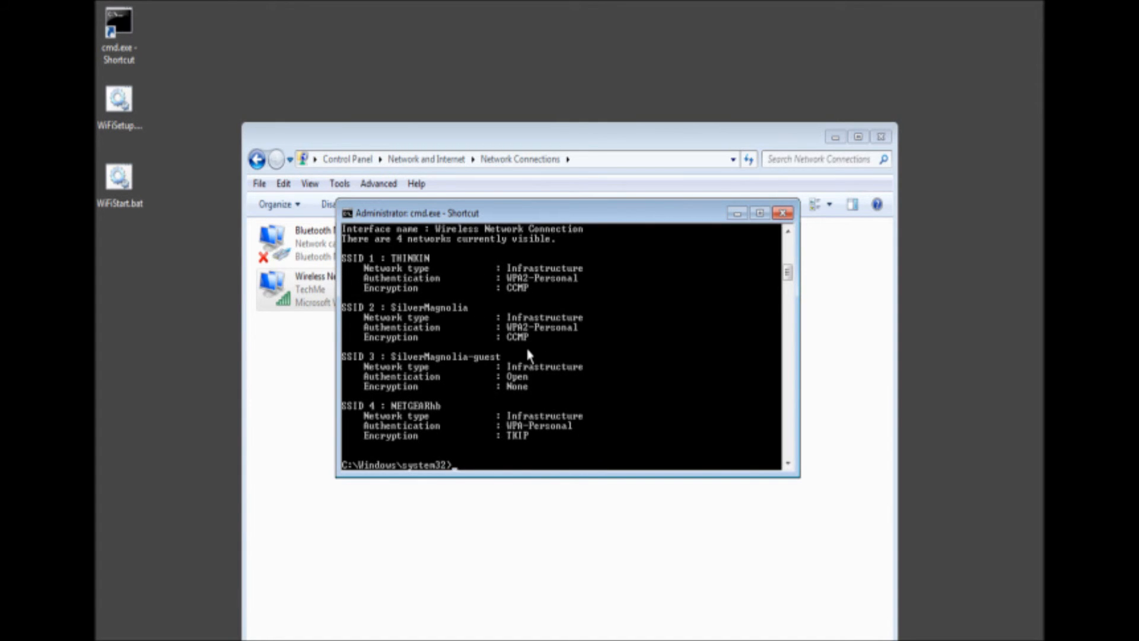
pyautogui.moveTo(427, 291)
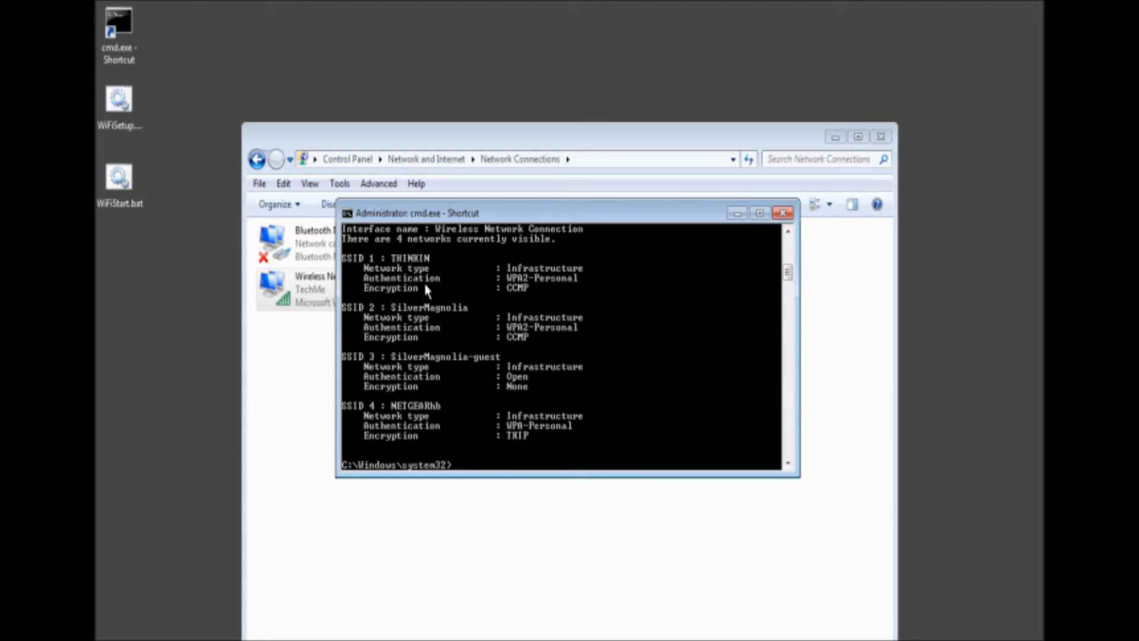
pyautogui.moveTo(518, 470)
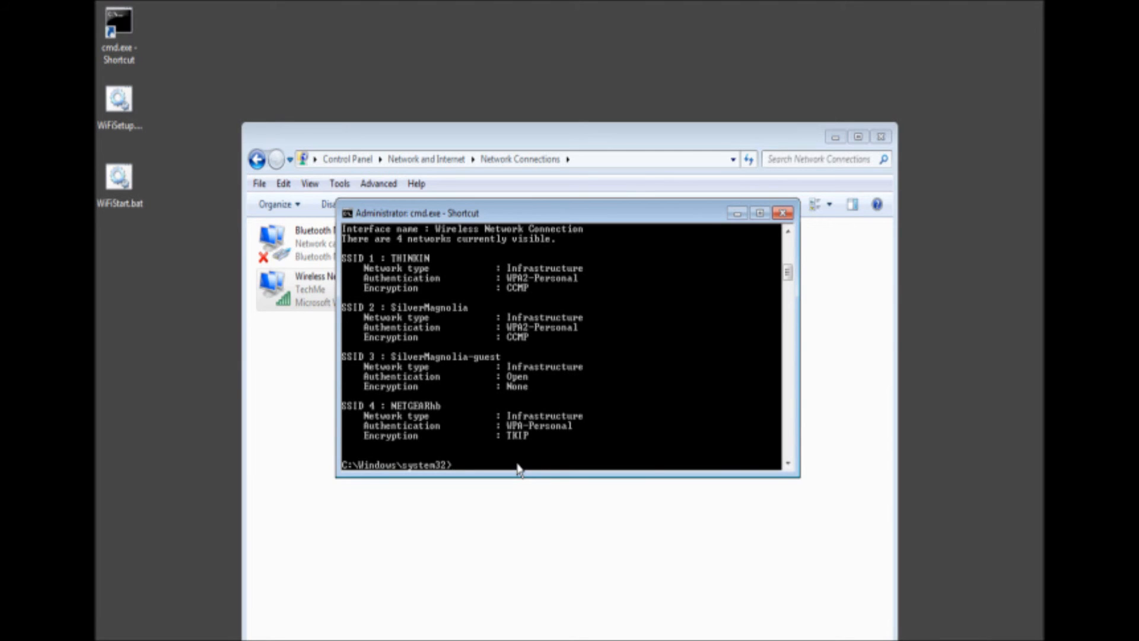
pyautogui.moveTo(554, 285)
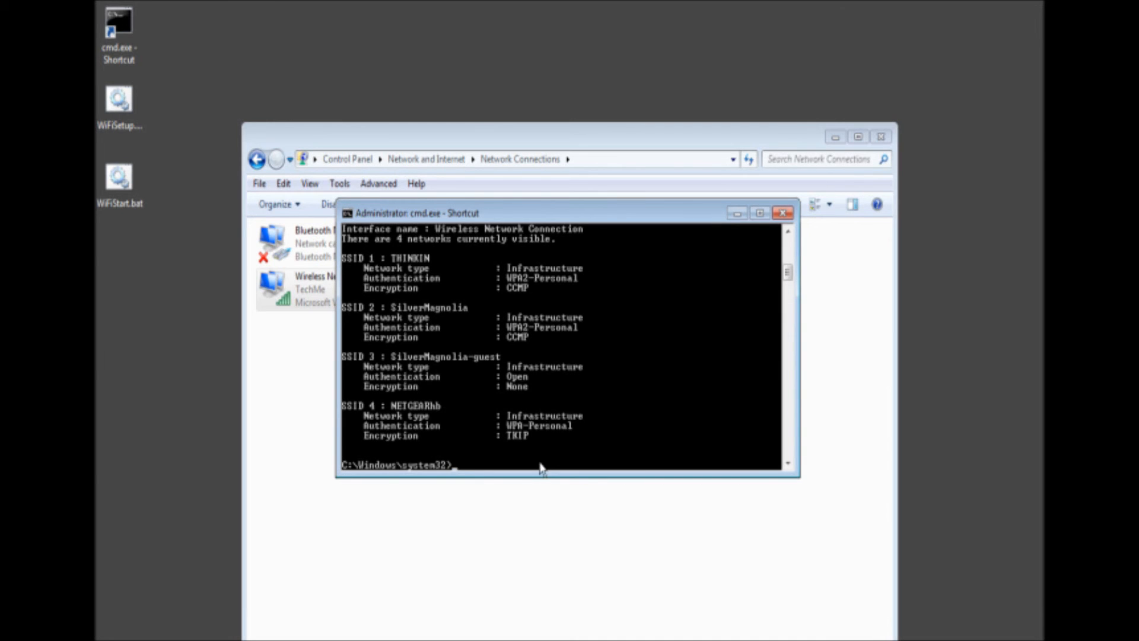
pyautogui.moveTo(543, 466)
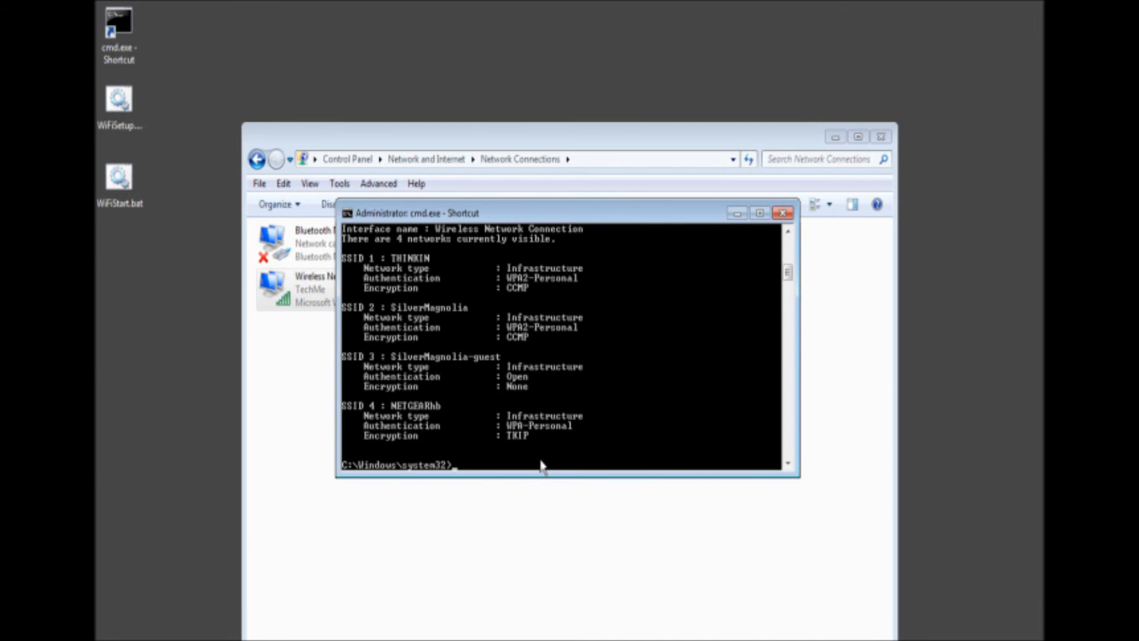
# - Run netsh wlan show settings to confirm hosted network mode is allowed
pyautogui.write('netsh wlan show networks')
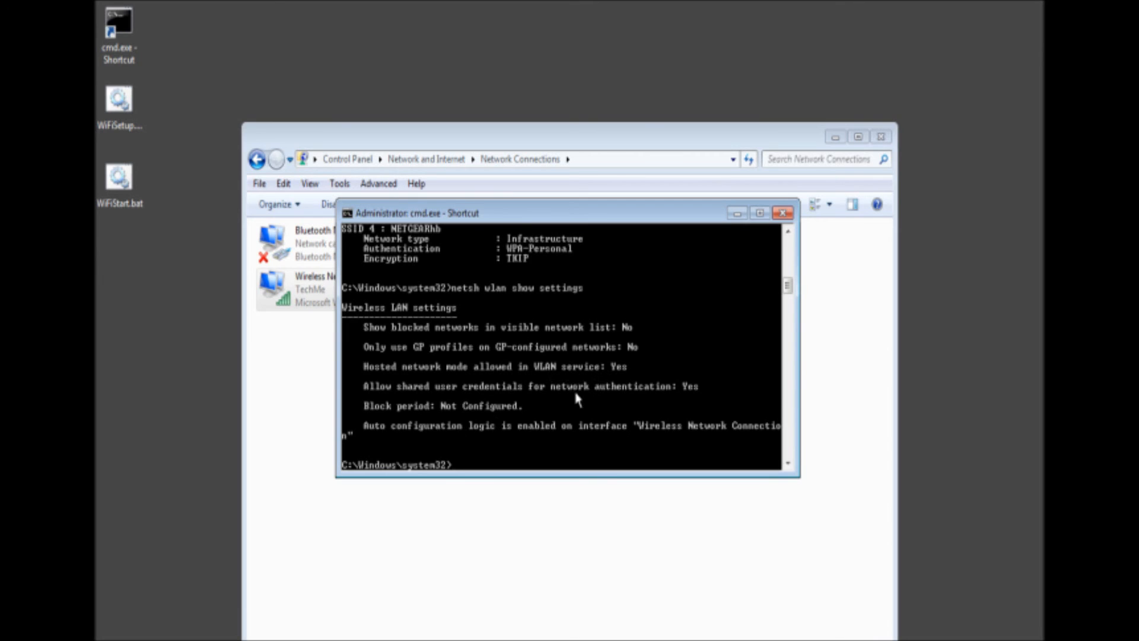
pyautogui.moveTo(398, 448)
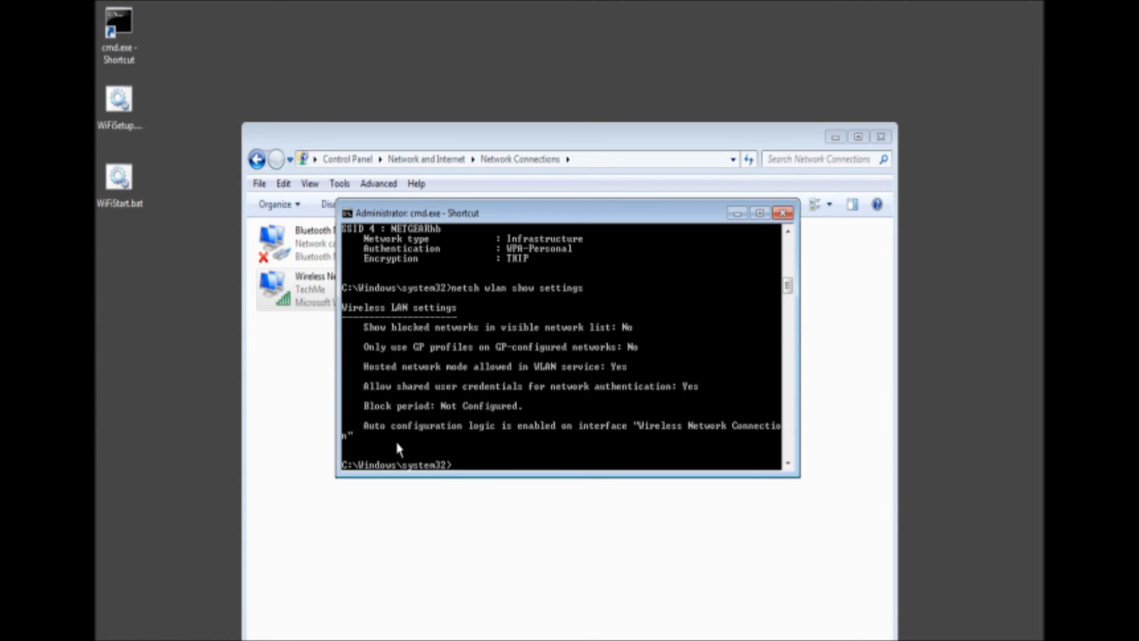
pyautogui.moveTo(676, 442)
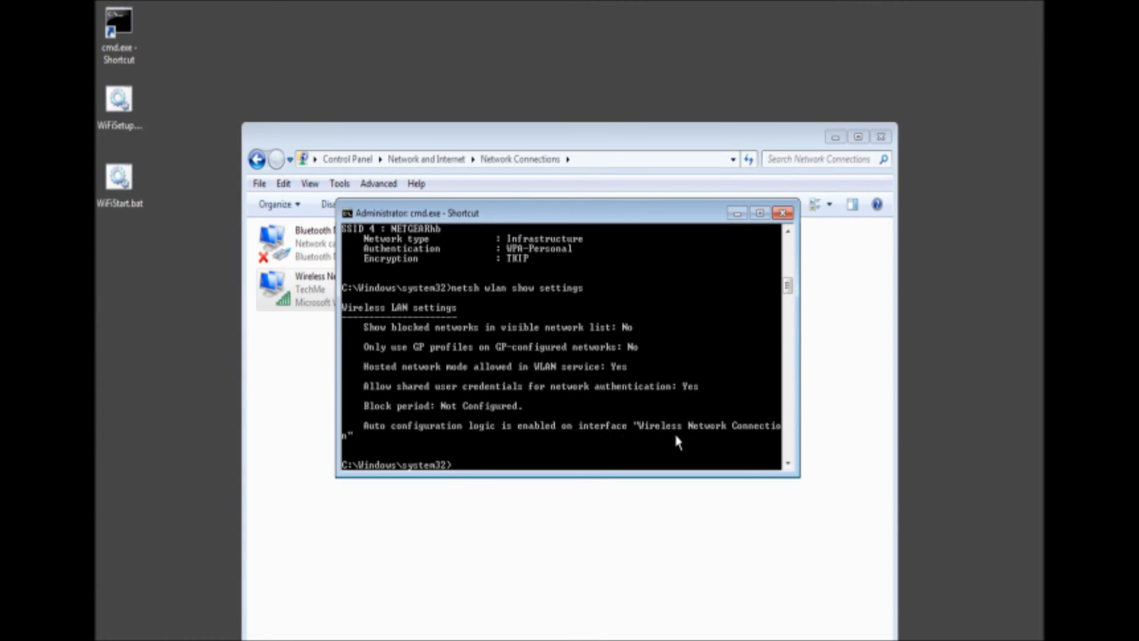
pyautogui.moveTo(583, 450)
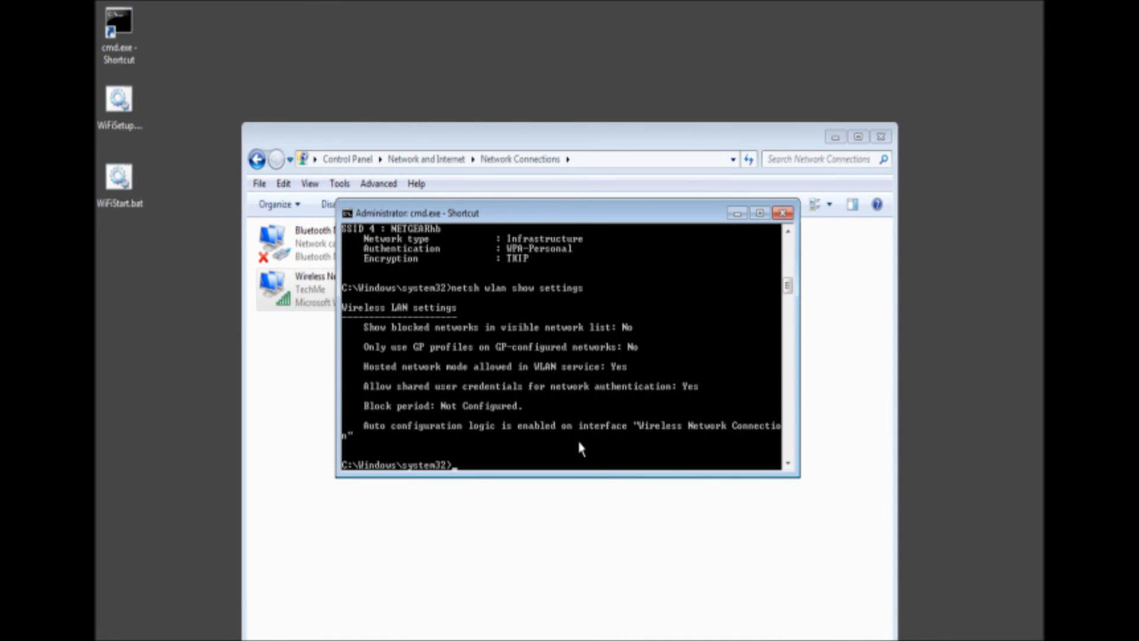
# - Rerun the netsh wlan query to confirm TechMe is started with one authenticated client
pyautogui.write('netsh wlan show settings')
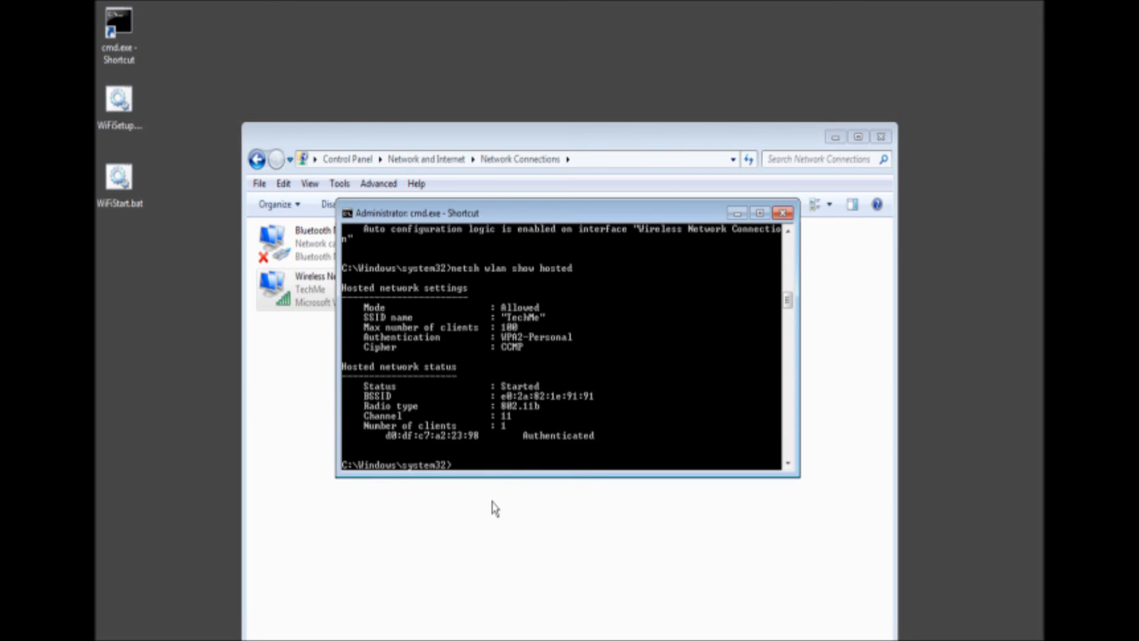
pyautogui.moveTo(557, 440)
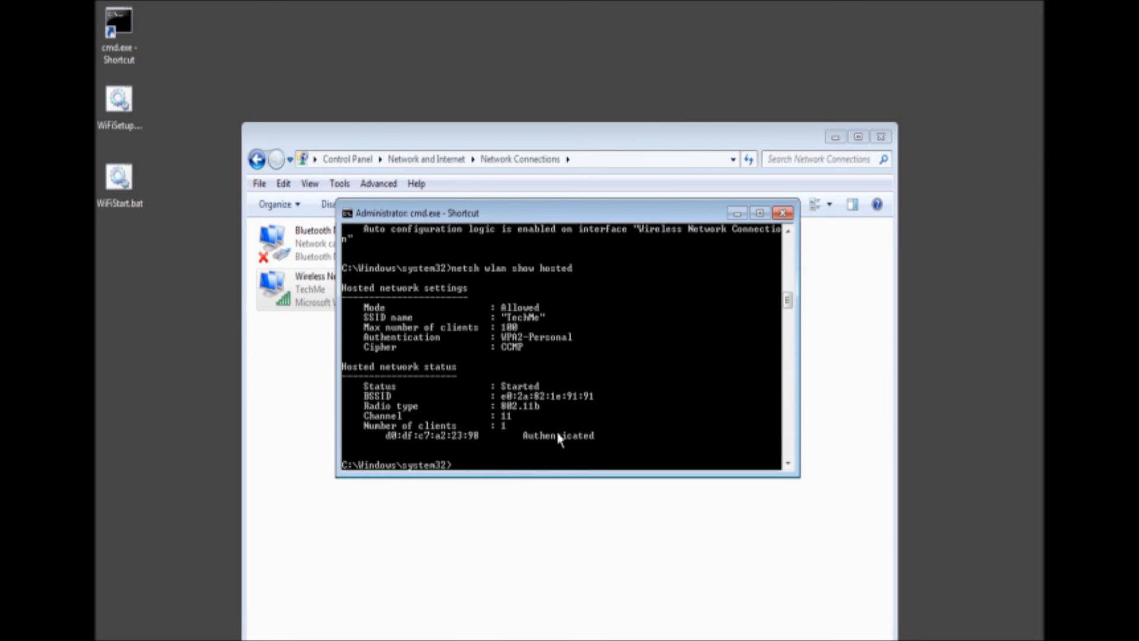
pyautogui.moveTo(569, 443)
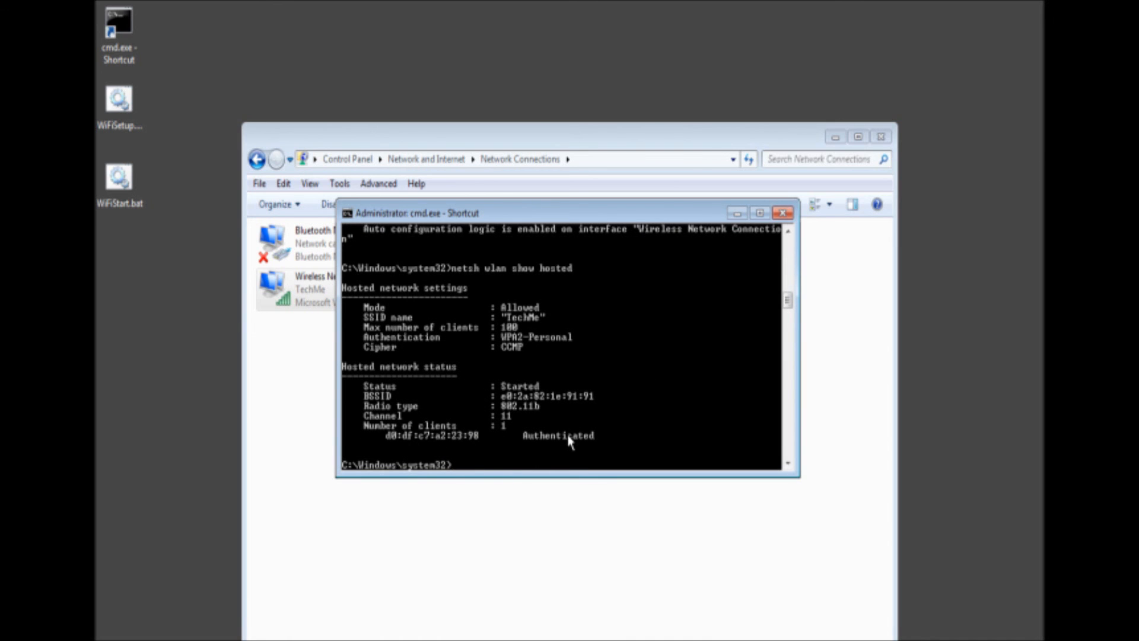